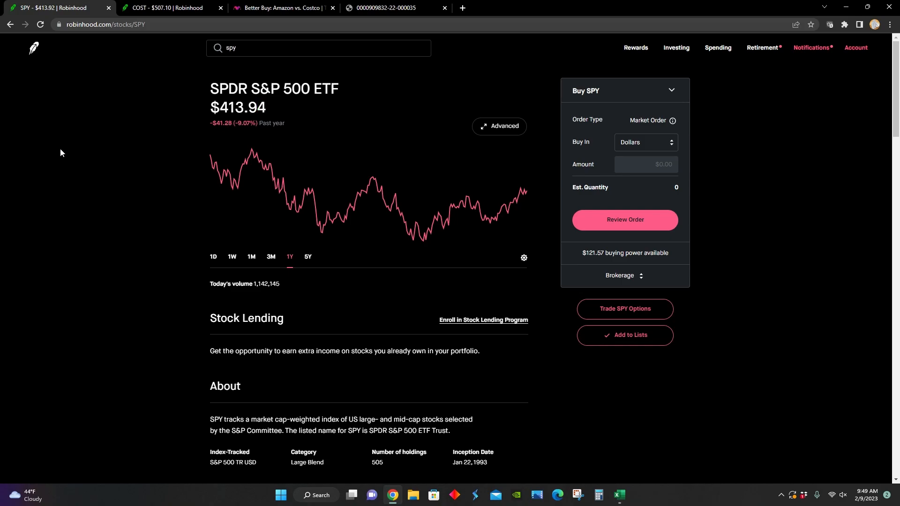
- Compare Costco's and SPY's one-year charts, then show Costco's five-year history (up ~166%)
click(166, 7)
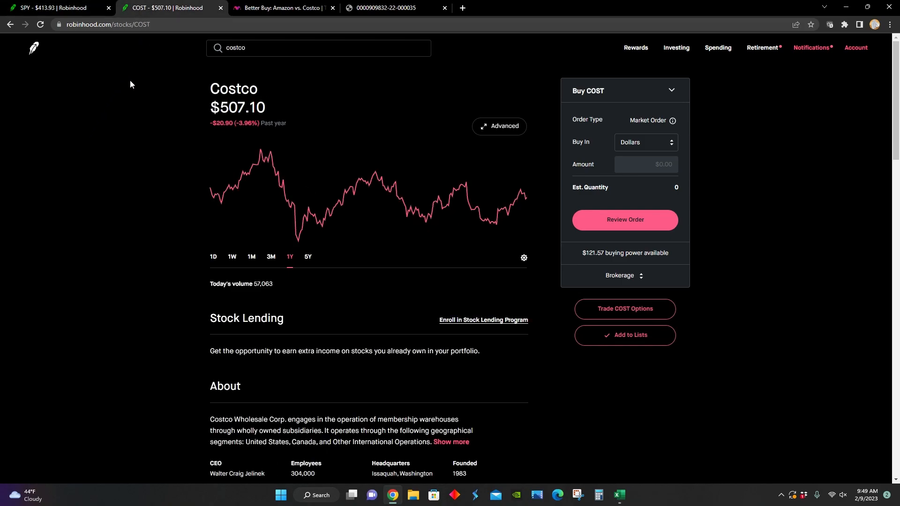
mouse_move(114, 110)
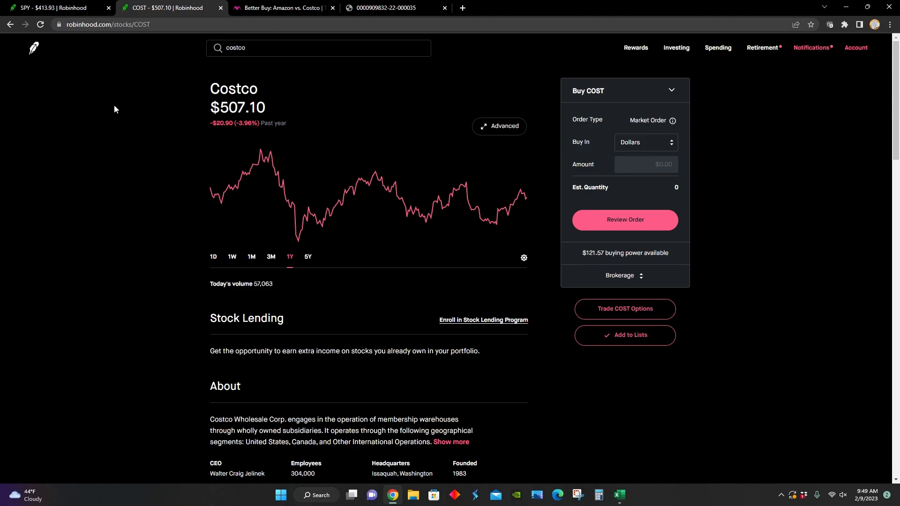
mouse_move(80, 14)
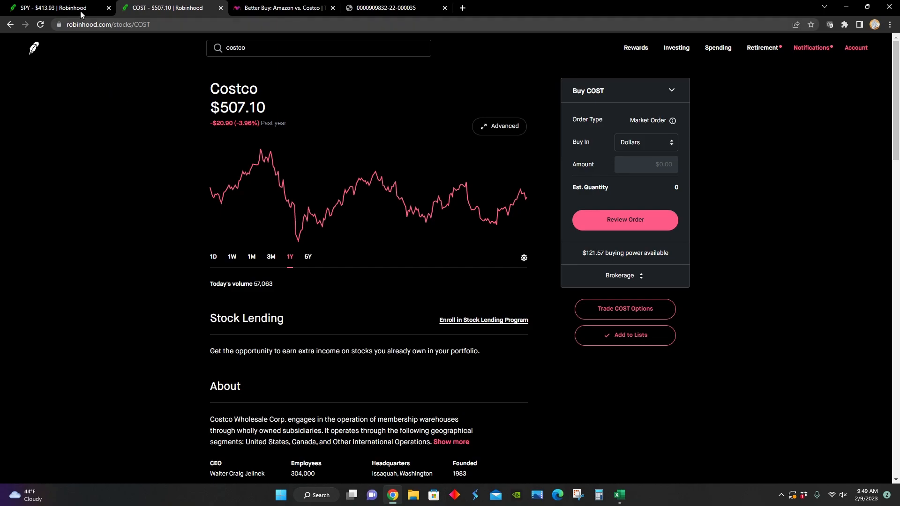
click(54, 7)
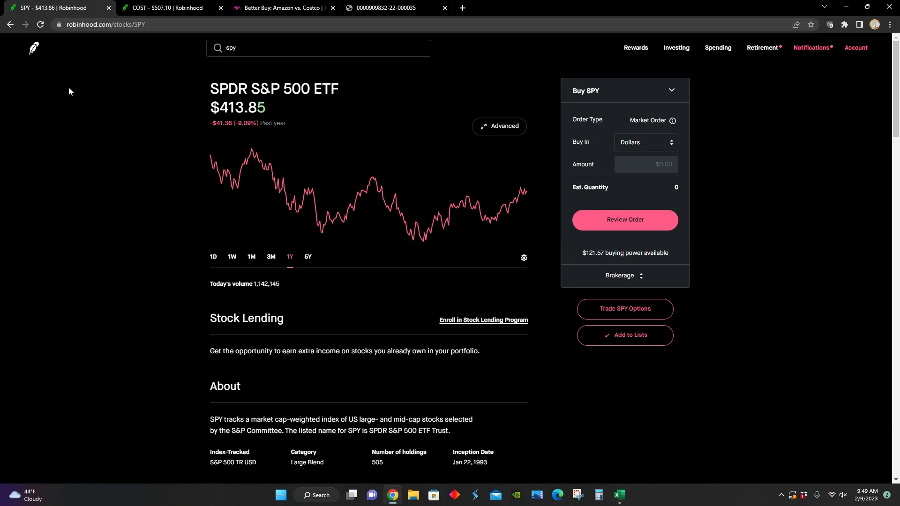
click(166, 8)
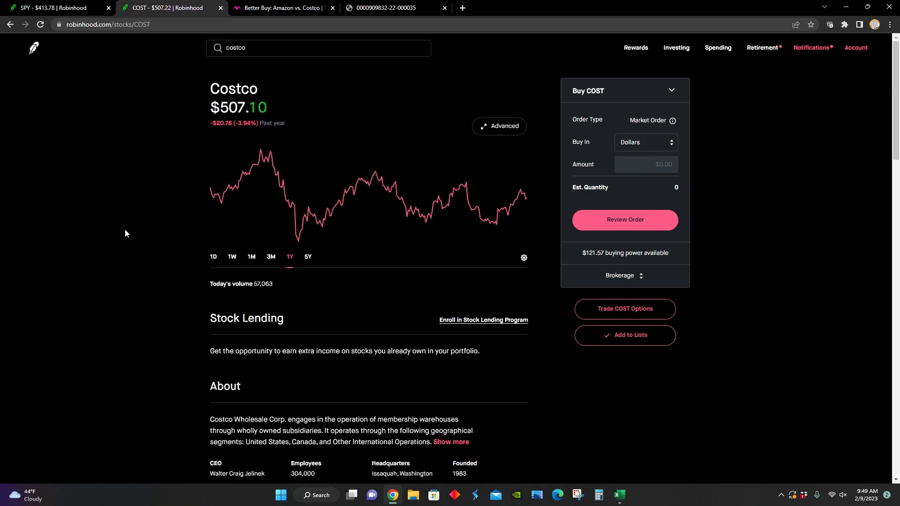
click(308, 256)
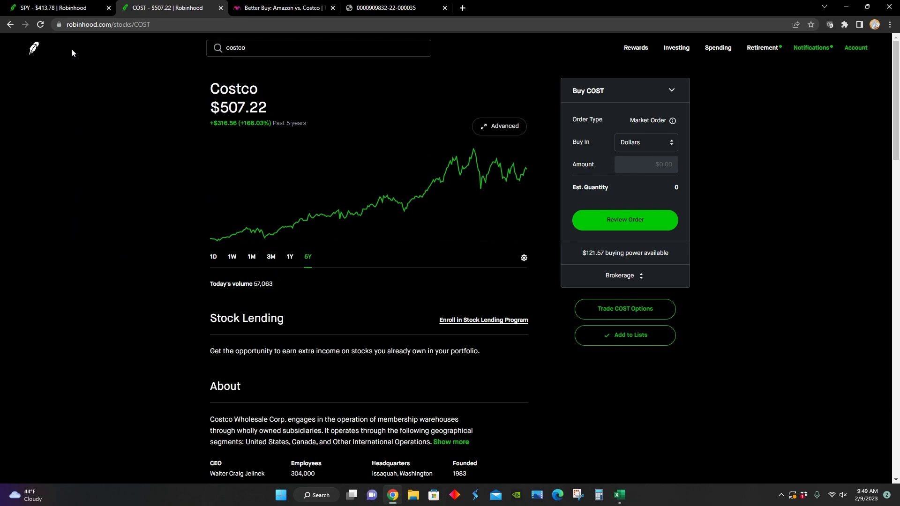
- Weigh Costco's five-year gain against SPY's ~51%, then bring up the Amazon vs. Costco article
click(54, 8)
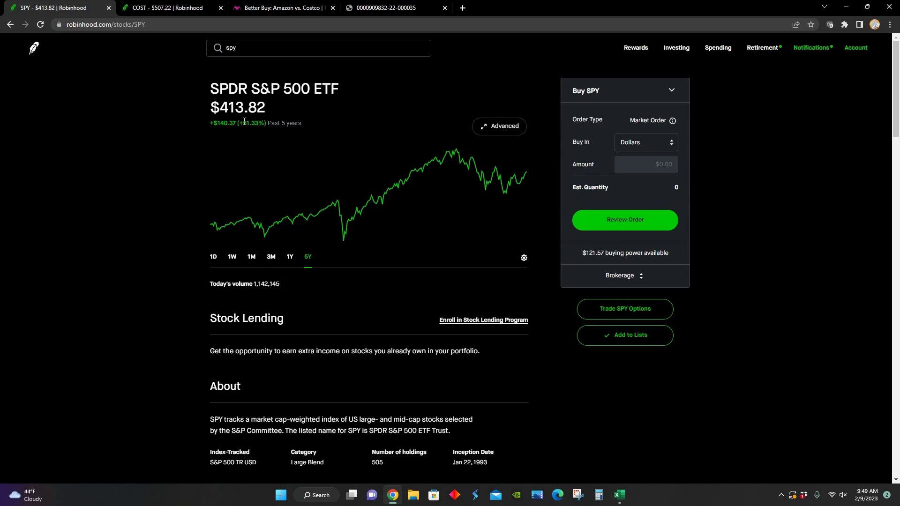
click(166, 8)
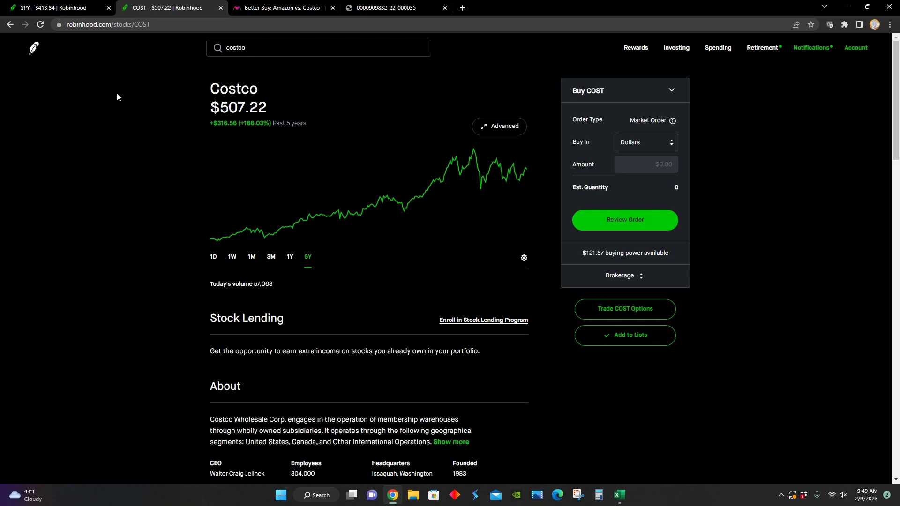
click(281, 7)
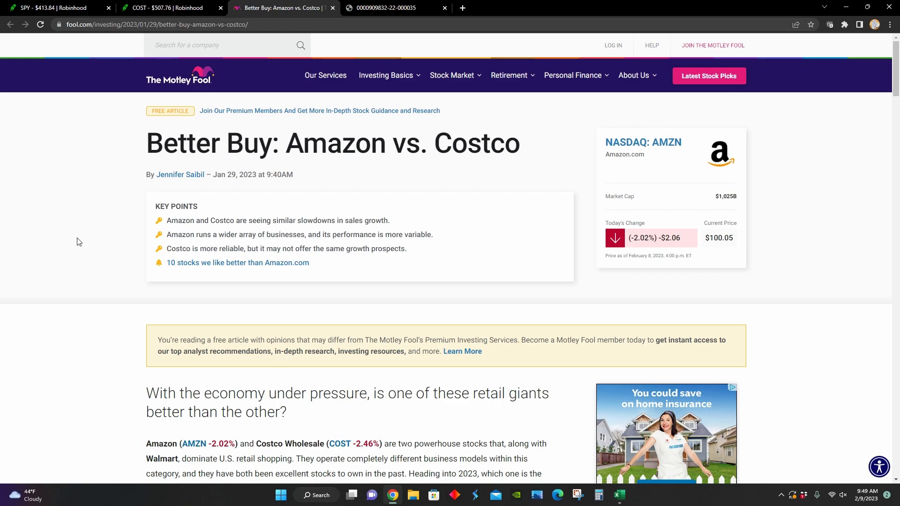
mouse_move(190, 231)
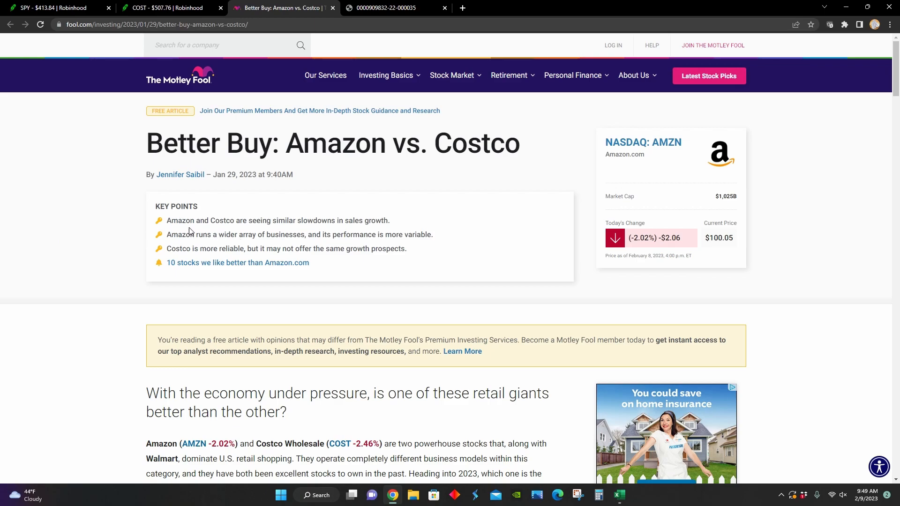
scroll(down, 3)
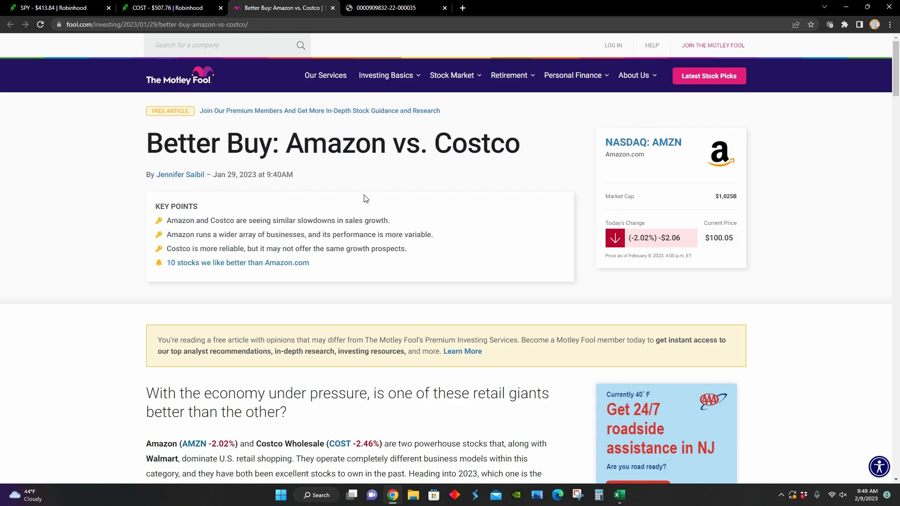
mouse_move(274, 246)
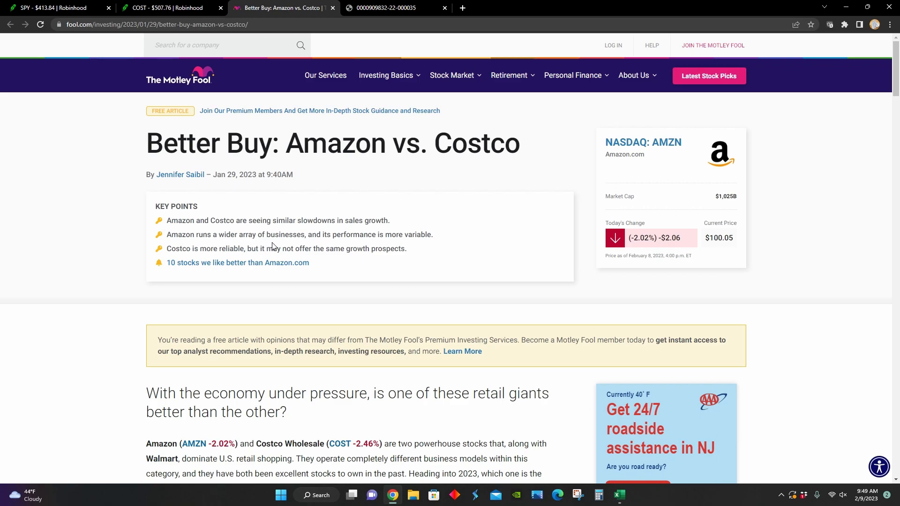
mouse_move(332, 246)
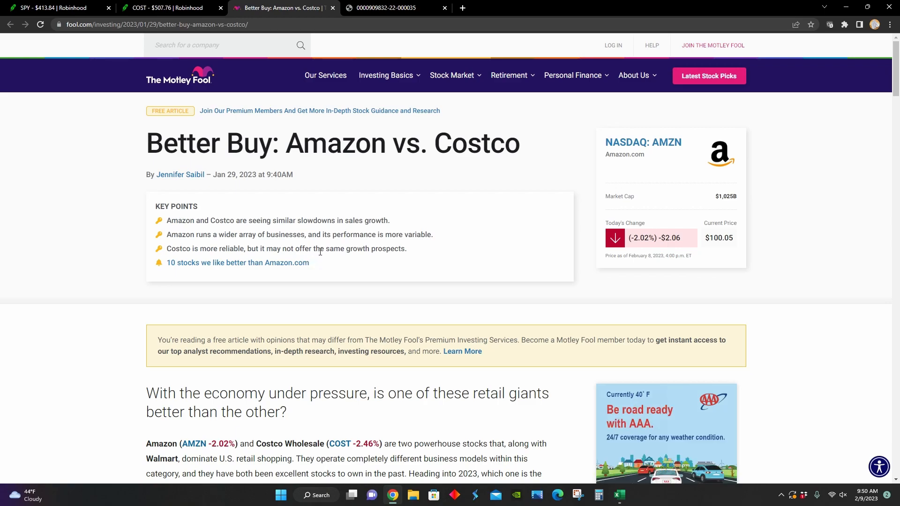
- Scroll past the sales-growth figures and Amazon chart to 'What can we expect this year?'
scroll(down, 3)
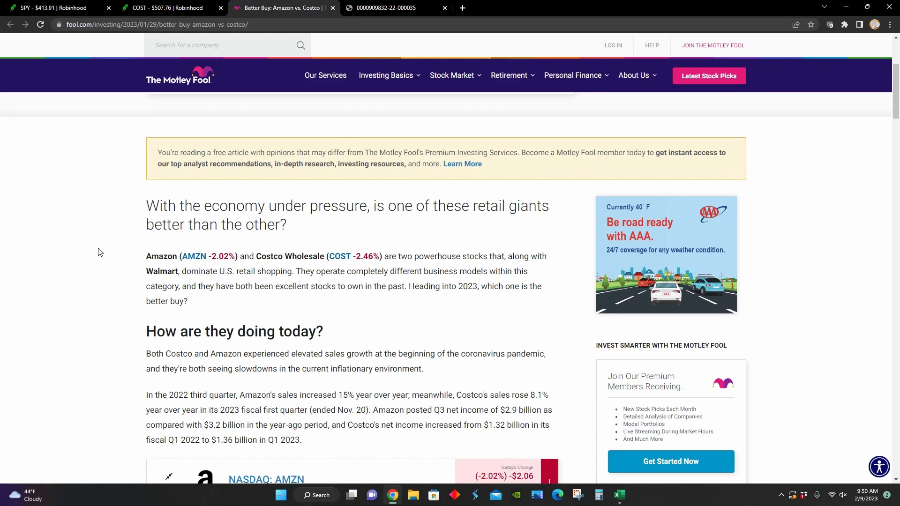
scroll(down, 3)
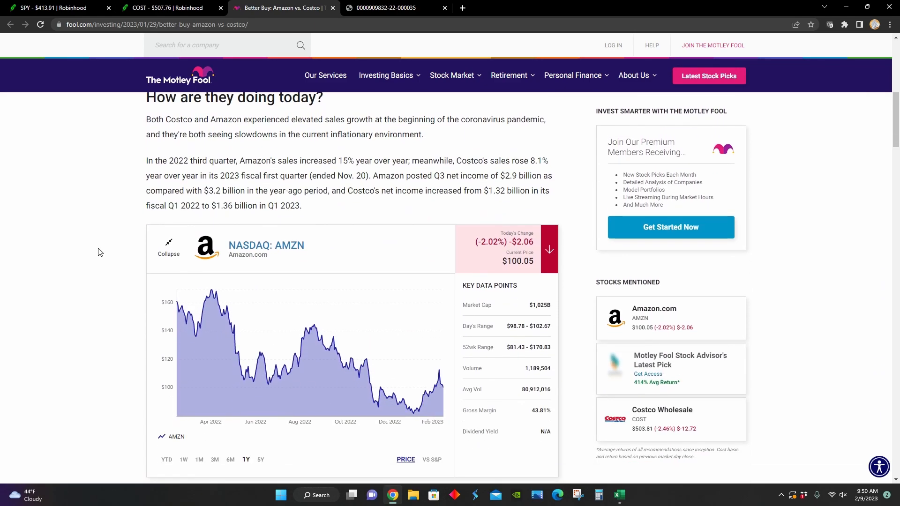
scroll(down, 3)
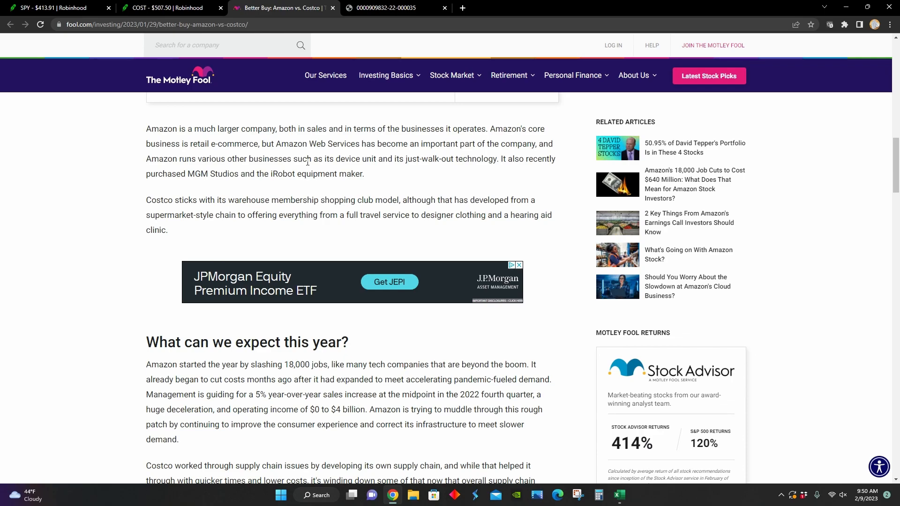
mouse_move(122, 210)
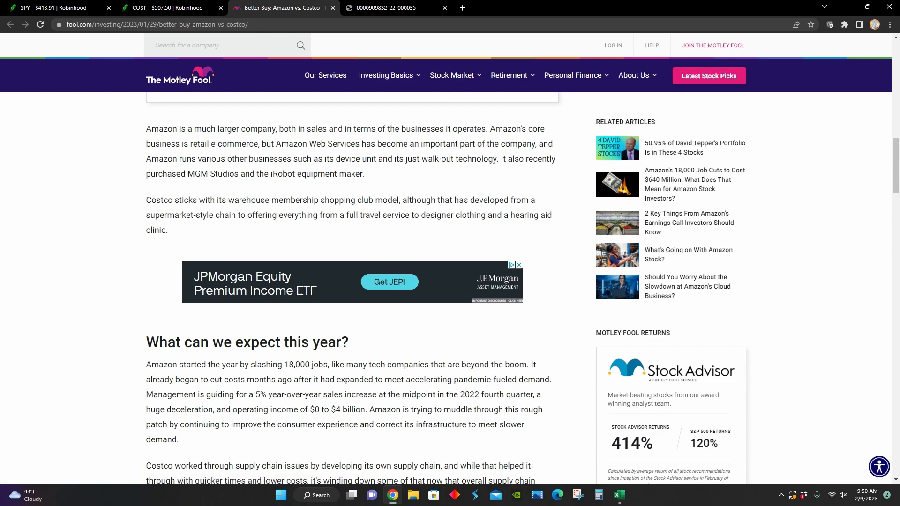
mouse_move(303, 213)
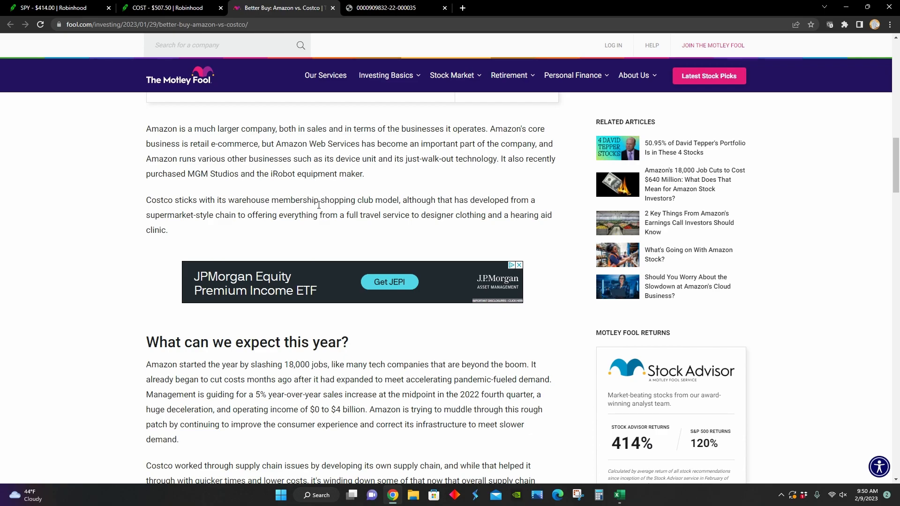
mouse_move(176, 213)
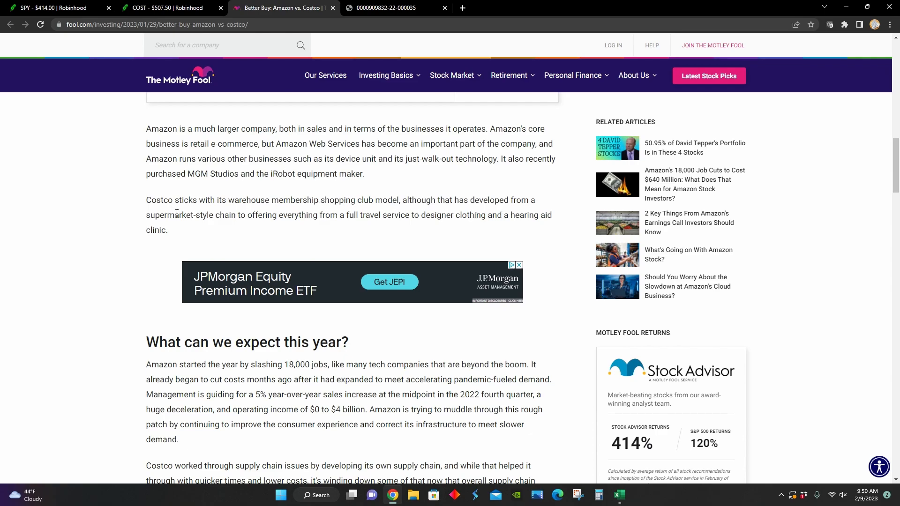
mouse_move(319, 248)
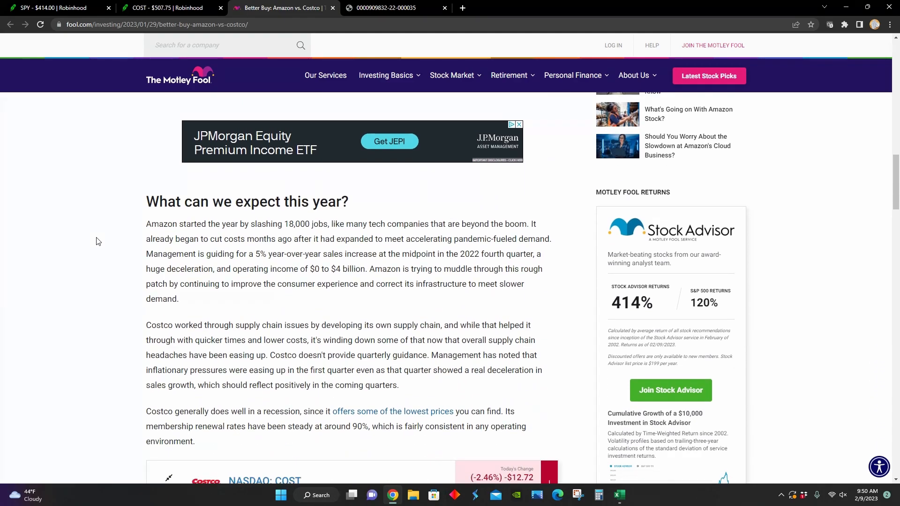
- Scroll to Costco's recession resilience paragraph and the NASDAQ: COST price chart
scroll(down, 3)
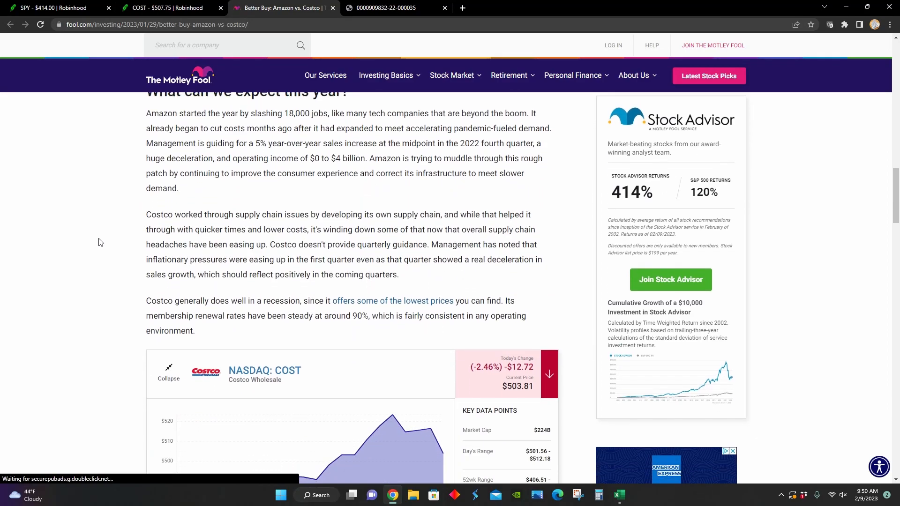
scroll(down, 3)
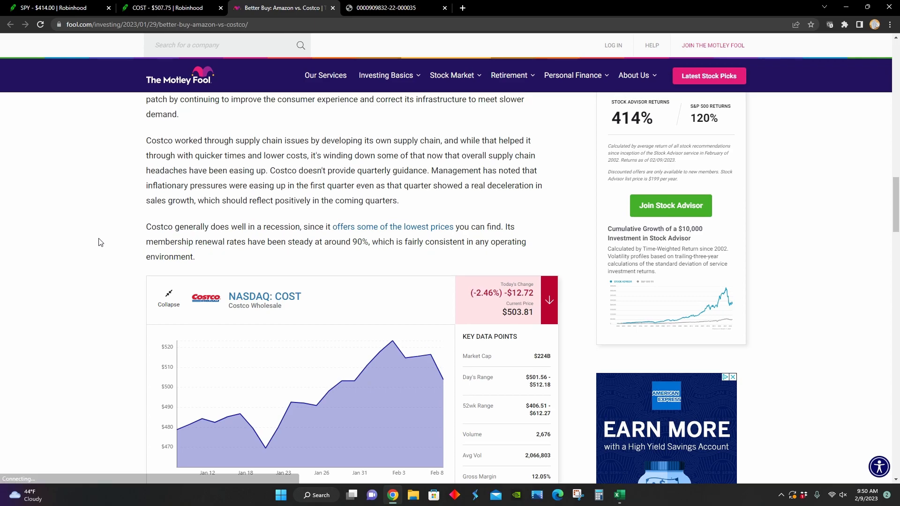
scroll(up, 3)
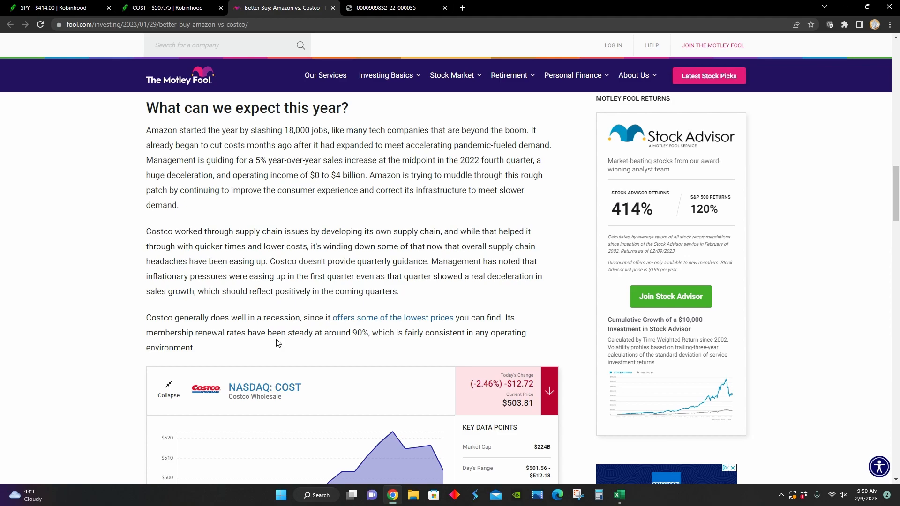
mouse_move(202, 335)
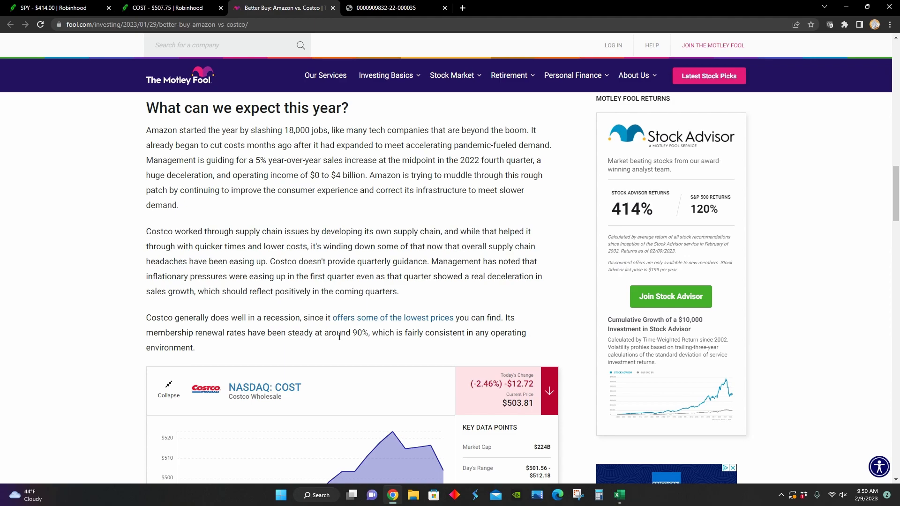
mouse_move(120, 311)
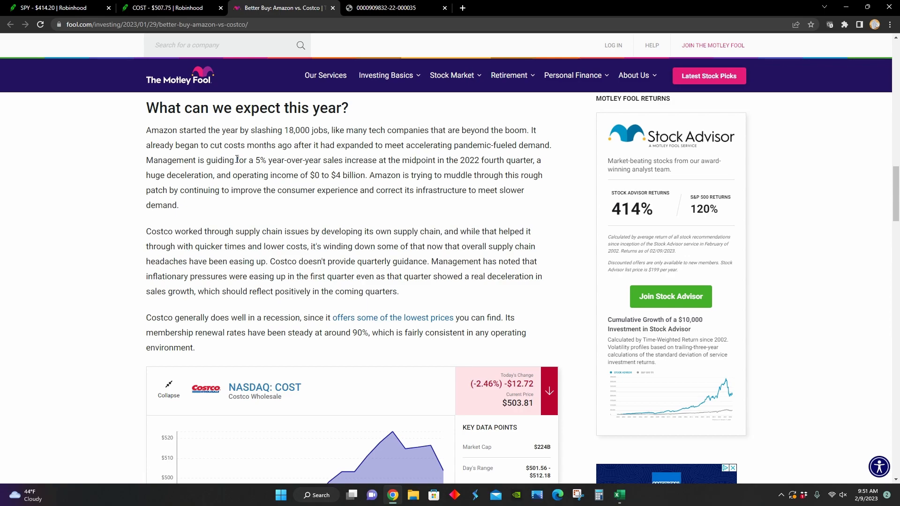
mouse_move(288, 147)
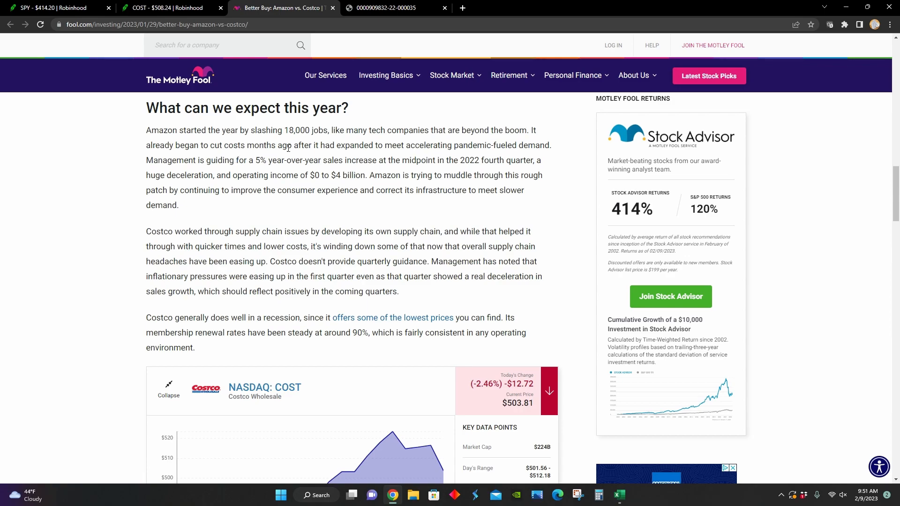
mouse_move(463, 150)
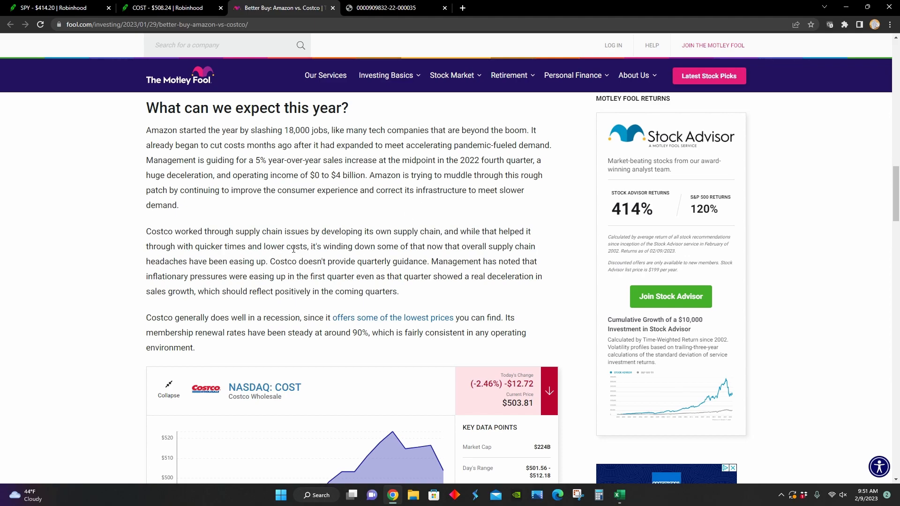
mouse_move(391, 247)
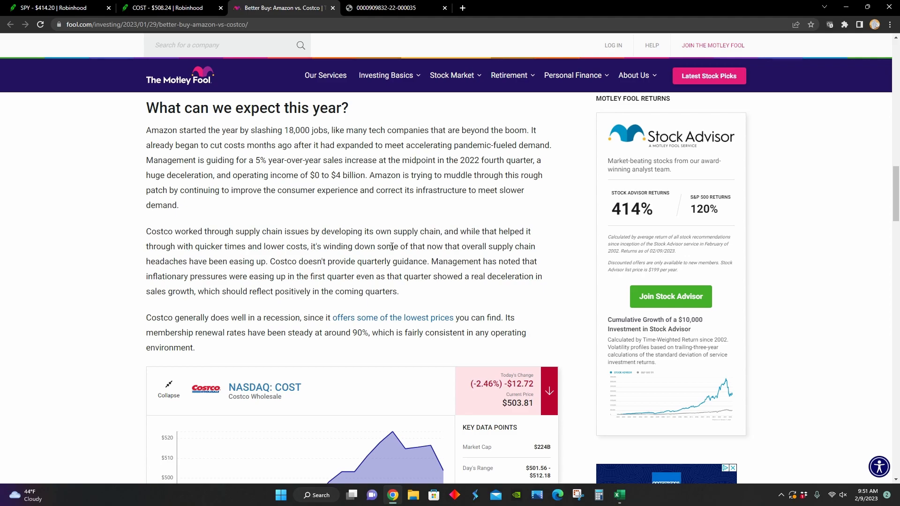
mouse_move(373, 243)
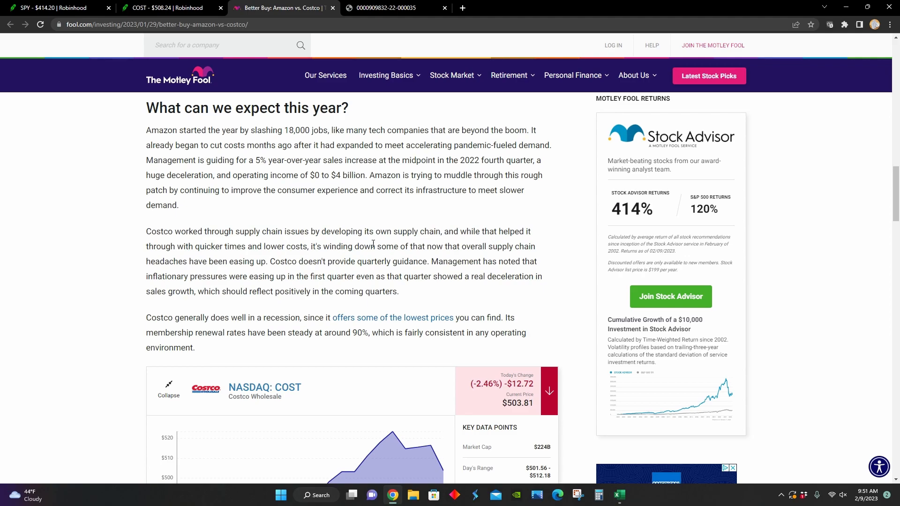
scroll(down, 3)
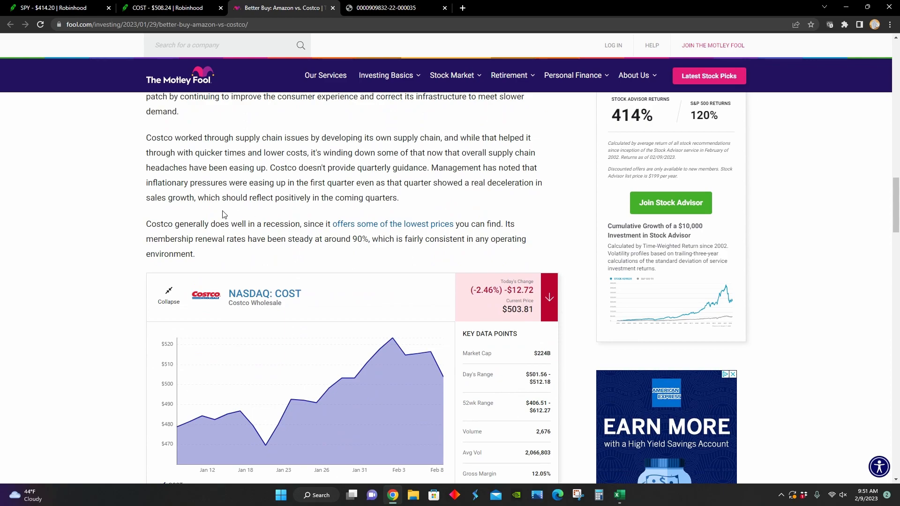
- Scroll past 'What can we expect long term?' to the COST vs. AMZN operating margin chart
scroll(down, 3)
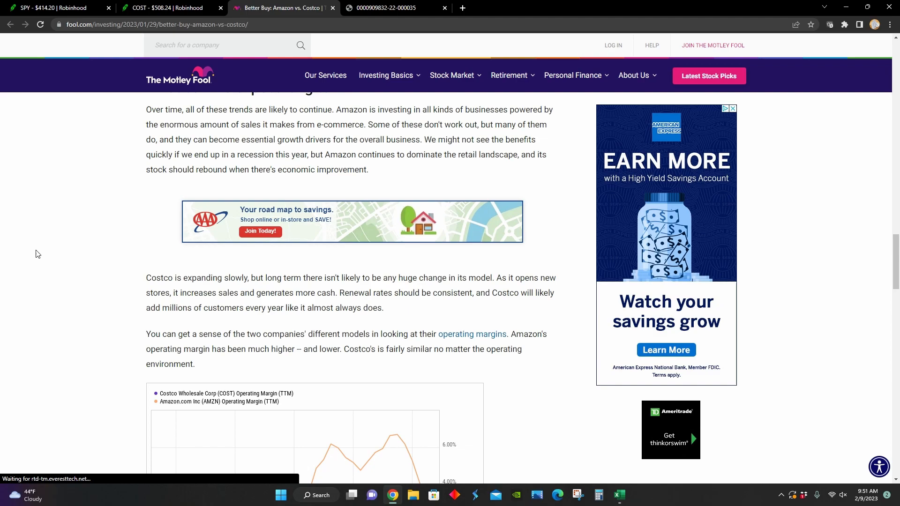
scroll(down, 3)
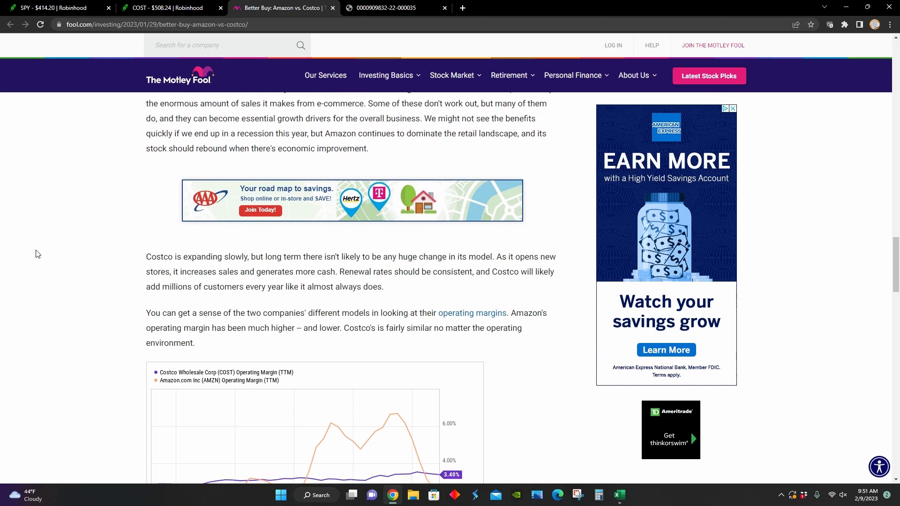
scroll(down, 3)
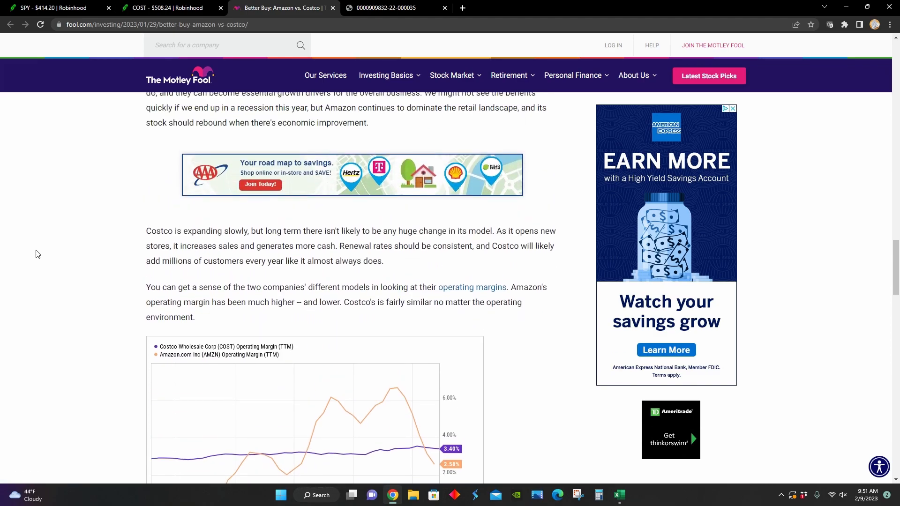
scroll(up, 3)
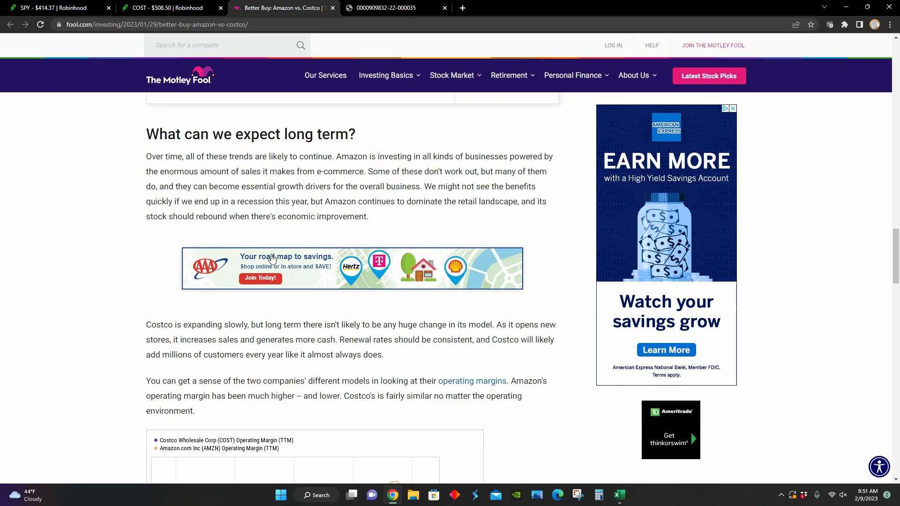
mouse_move(264, 173)
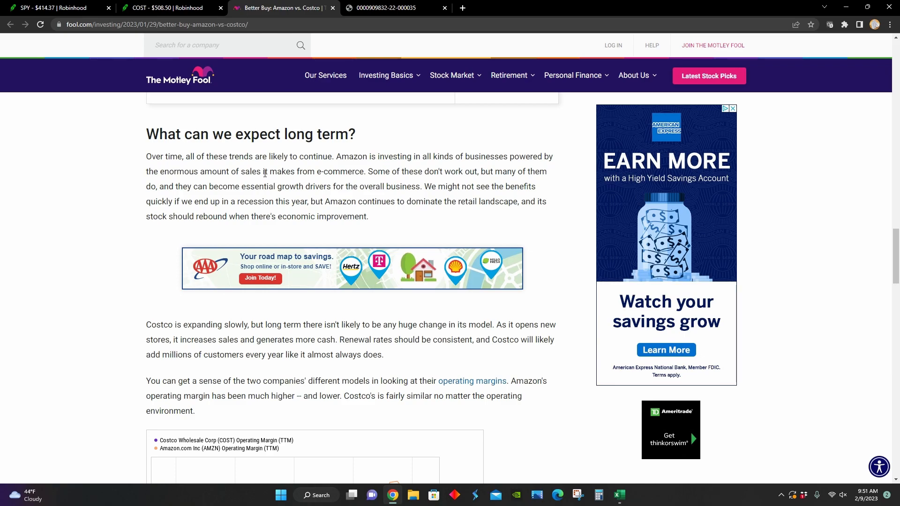
mouse_move(510, 171)
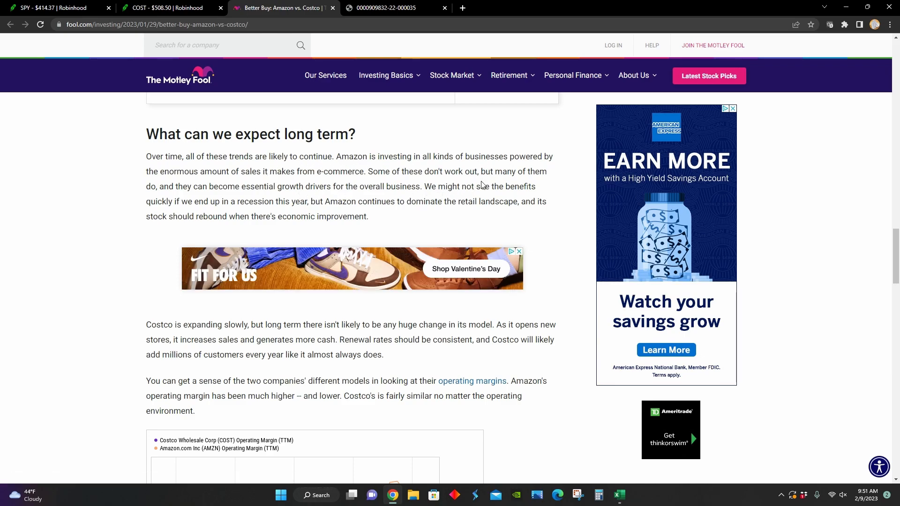
mouse_move(210, 197)
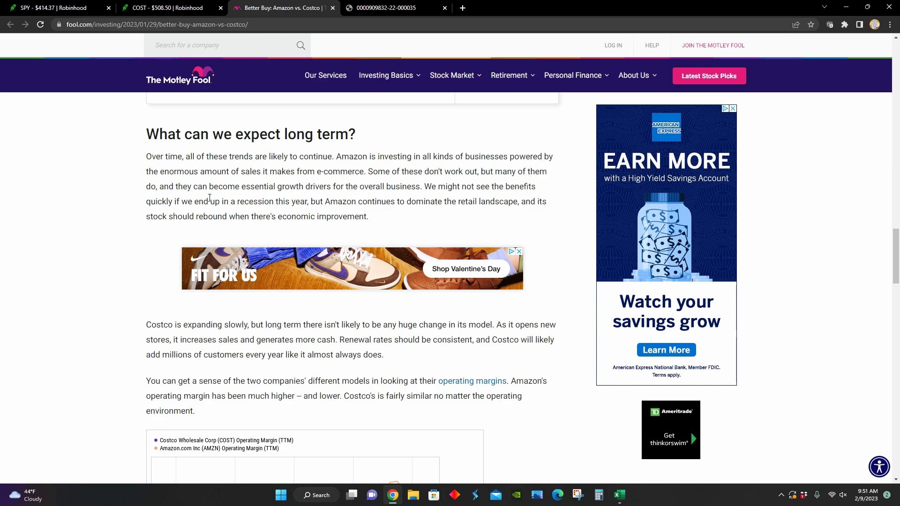
scroll(down, 3)
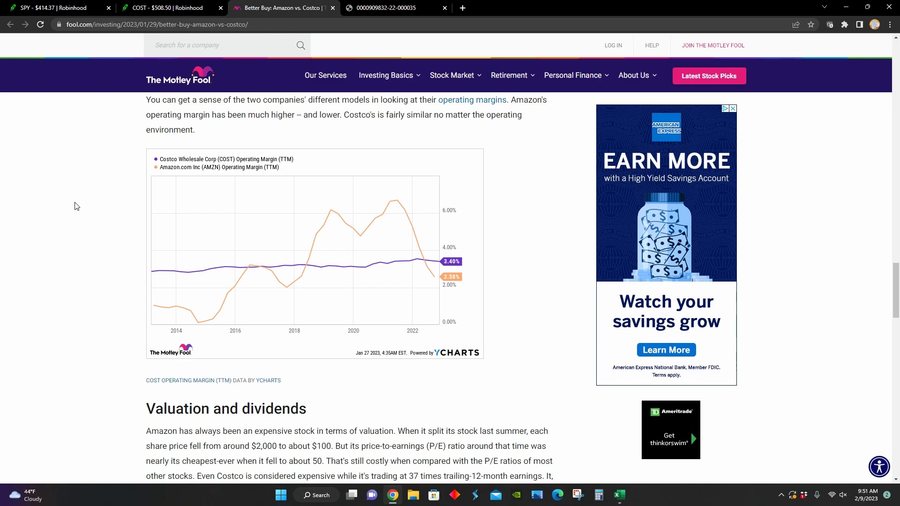
mouse_move(69, 263)
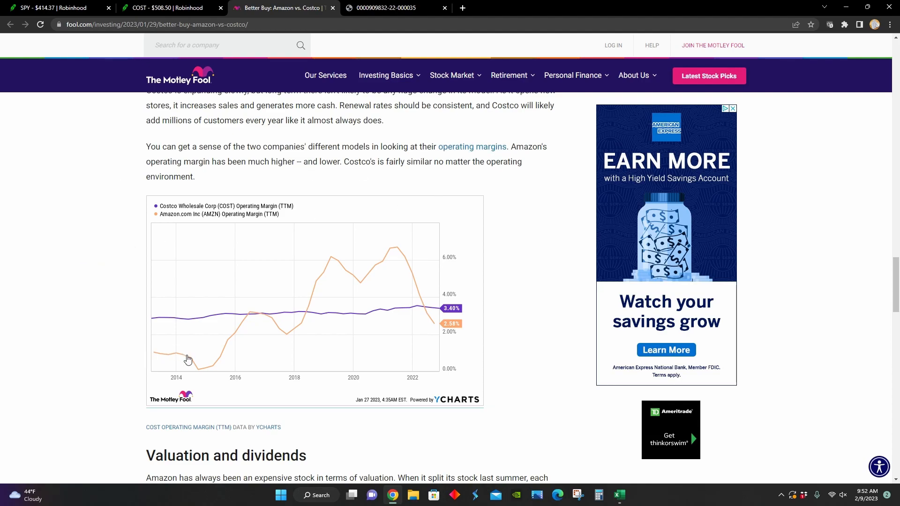
mouse_move(282, 336)
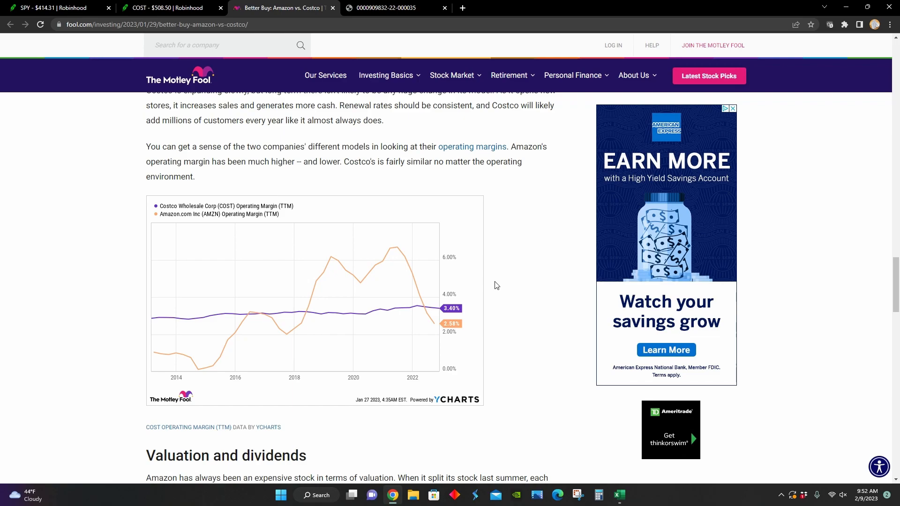
mouse_move(135, 318)
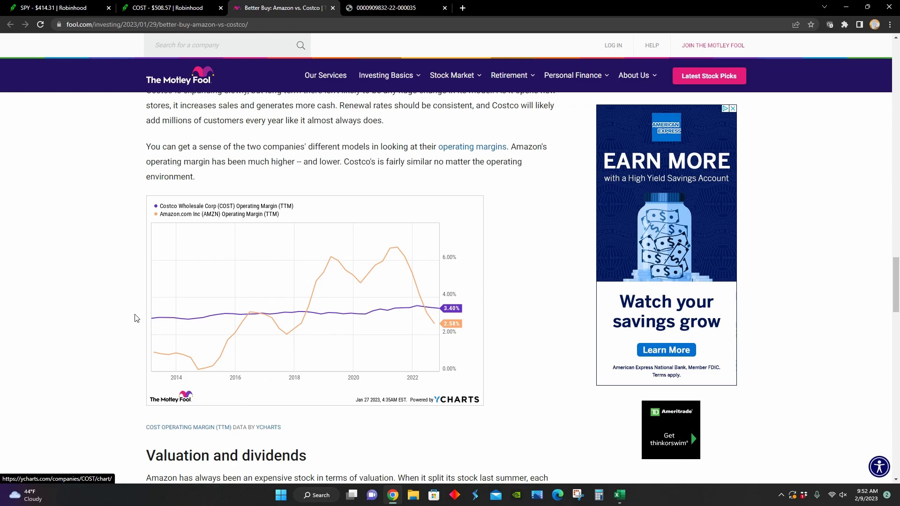
mouse_move(286, 318)
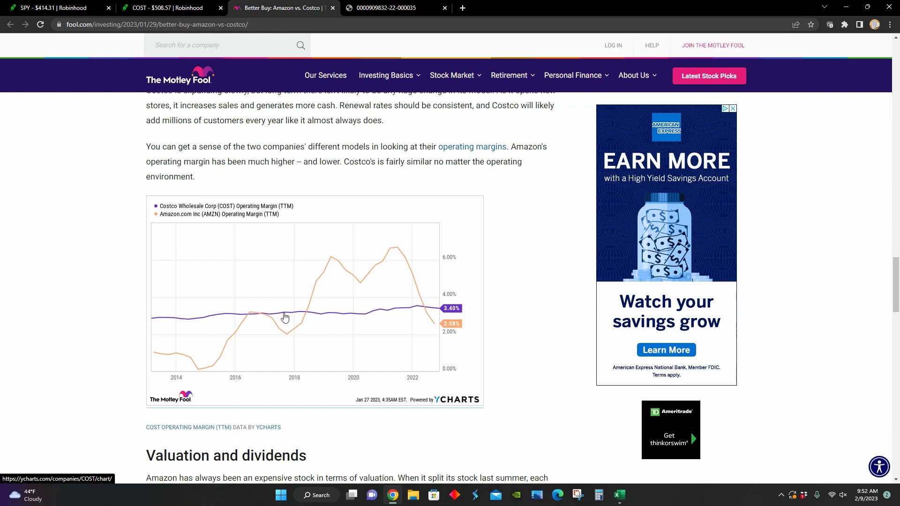
mouse_move(505, 287)
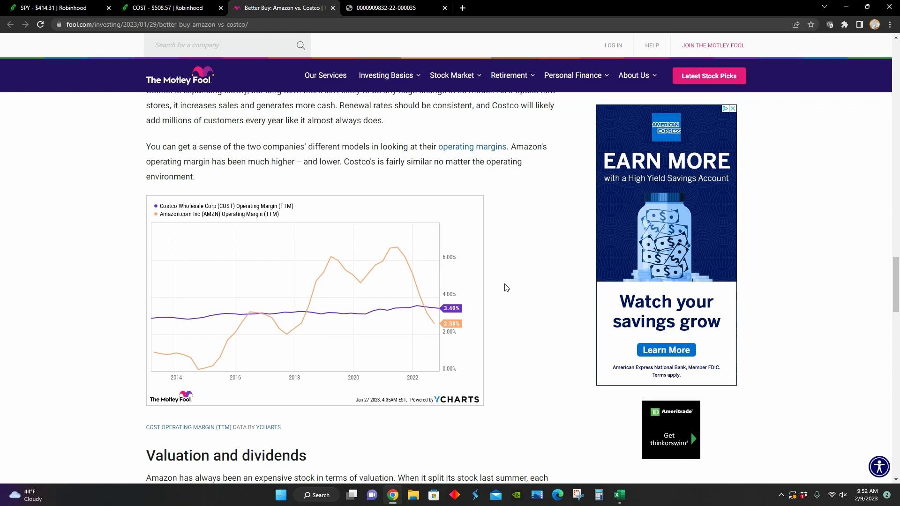
mouse_move(209, 365)
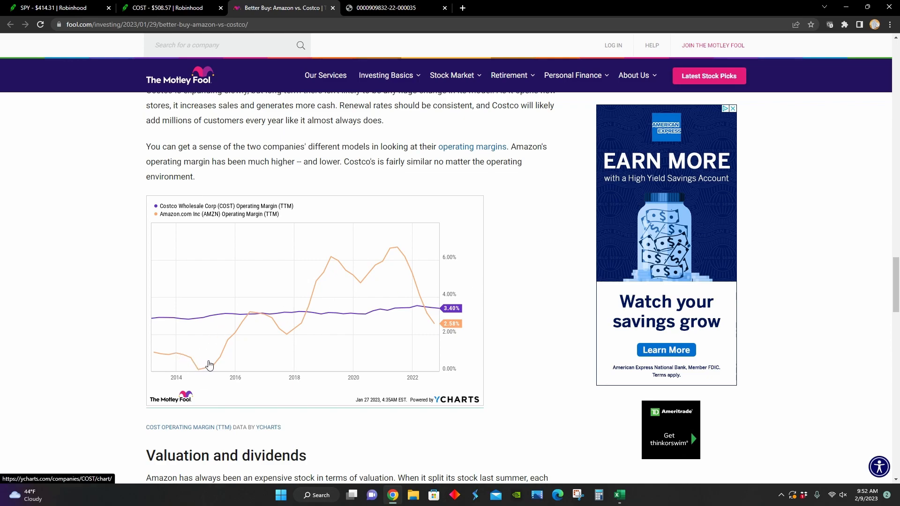
mouse_move(295, 331)
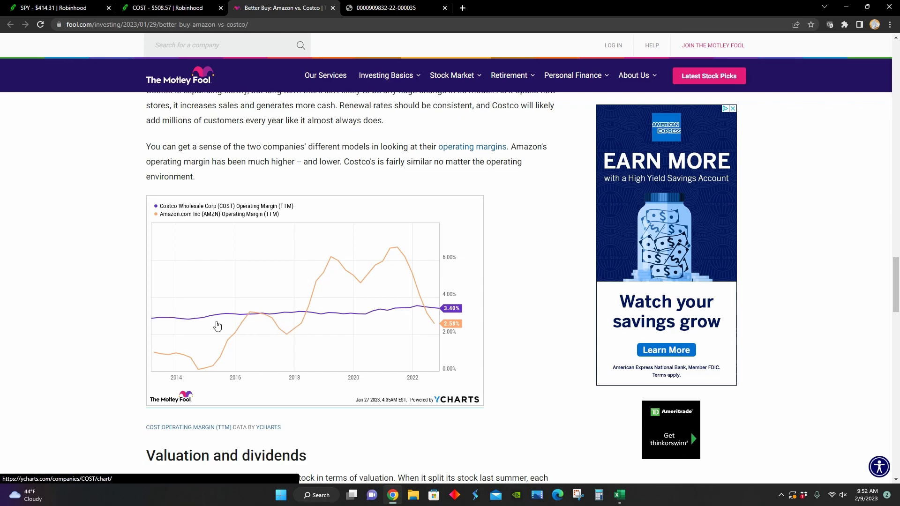
- Read through 'Valuation and dividends' to 'Putting it all together', recommending both stocks
scroll(down, 3)
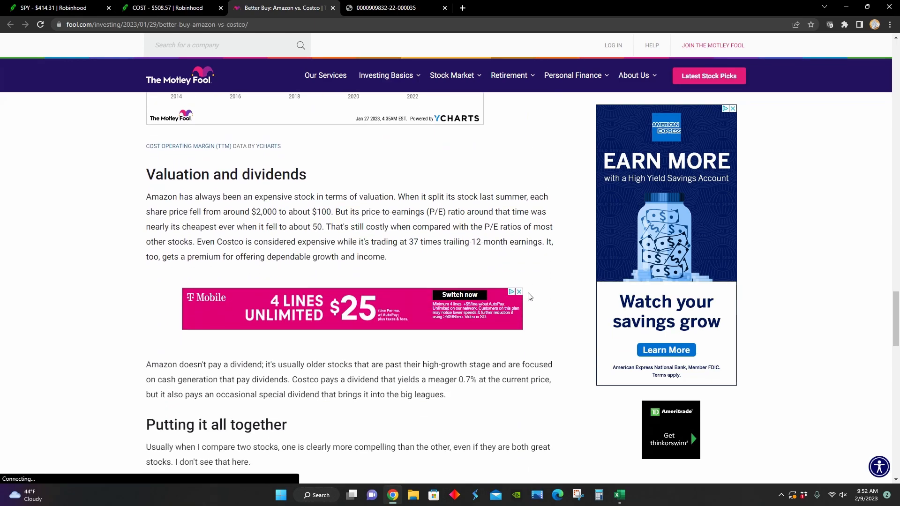
scroll(down, 3)
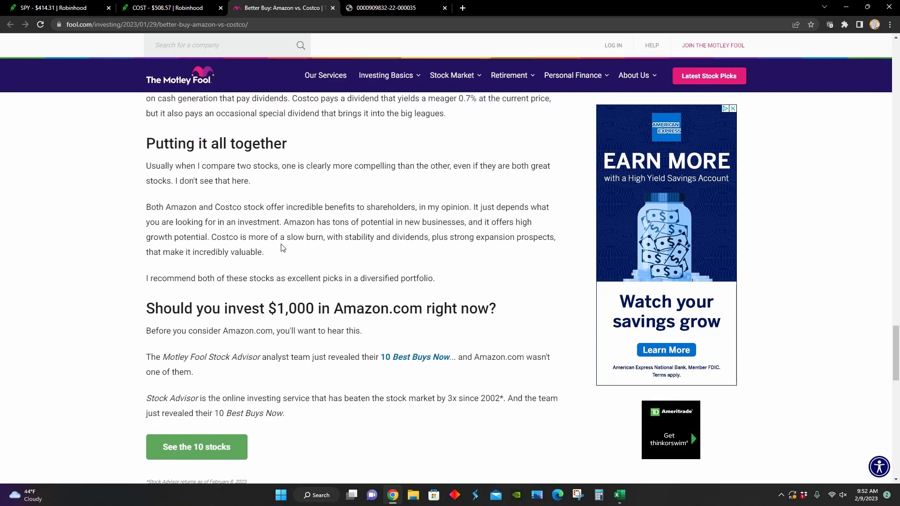
mouse_move(360, 241)
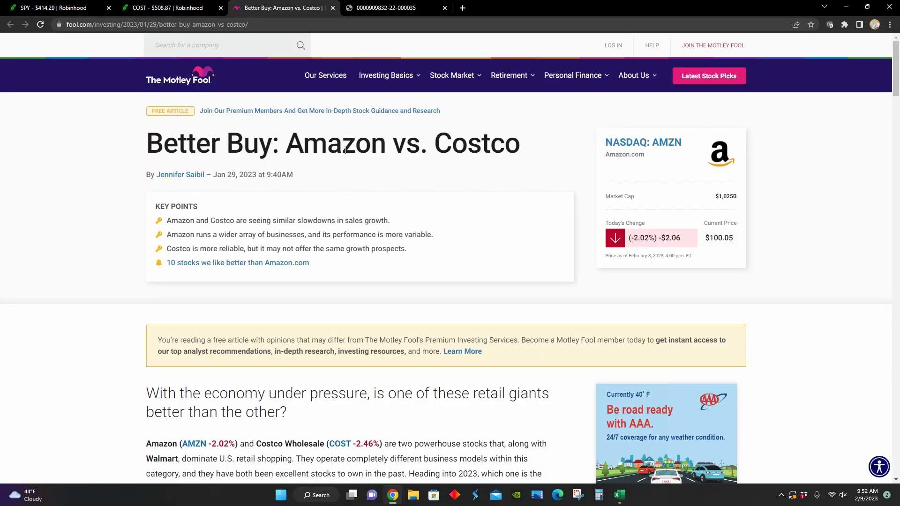
- Bring up Costco's 10-Q PDF and read the income statement down to share counts
click(386, 7)
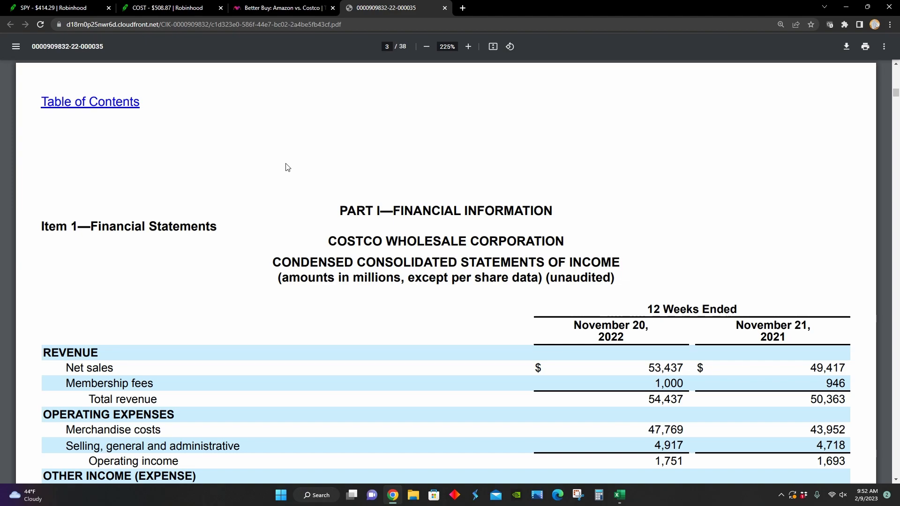
scroll(down, 3)
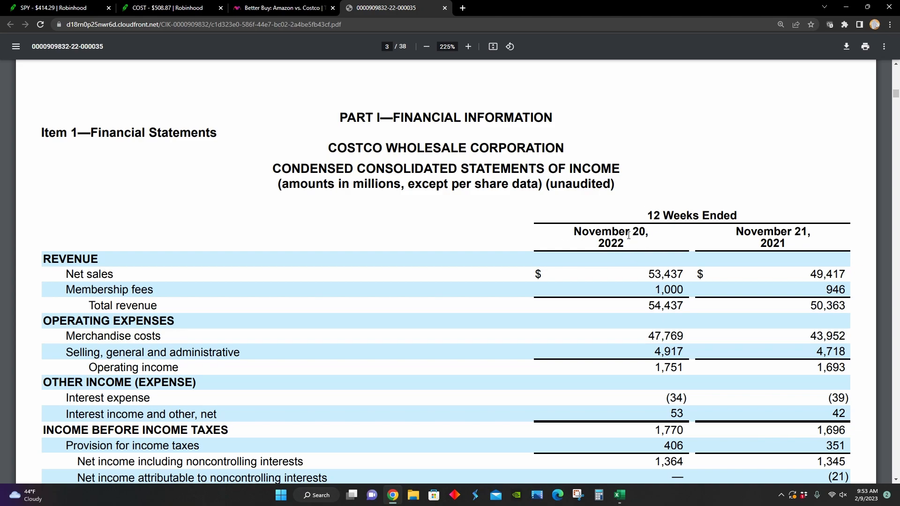
mouse_move(766, 281)
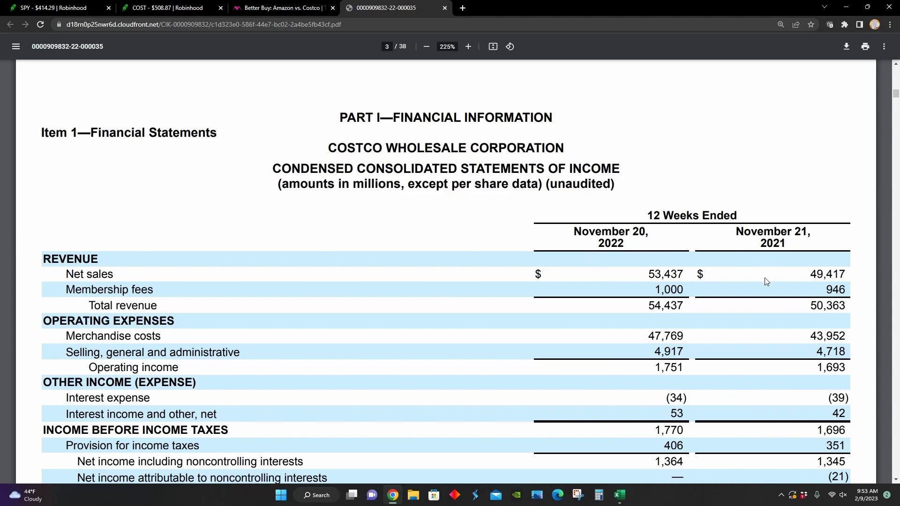
scroll(down, 3)
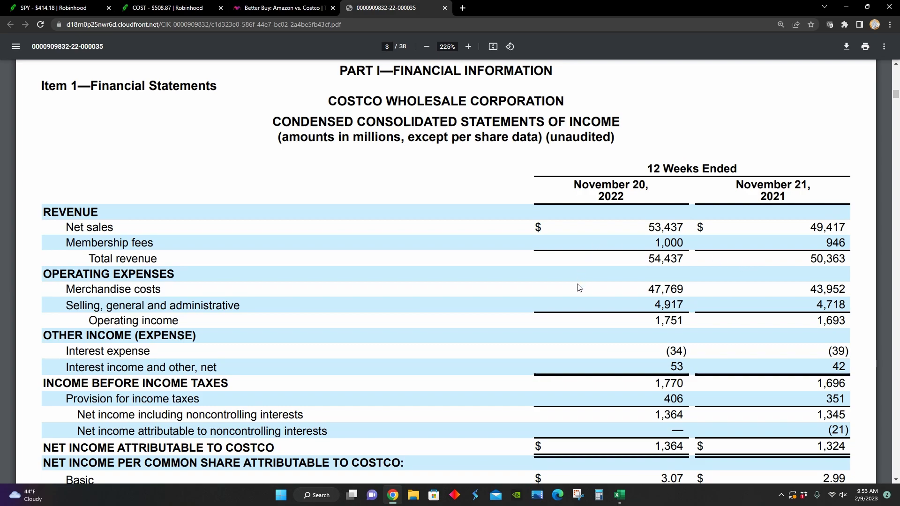
mouse_move(671, 238)
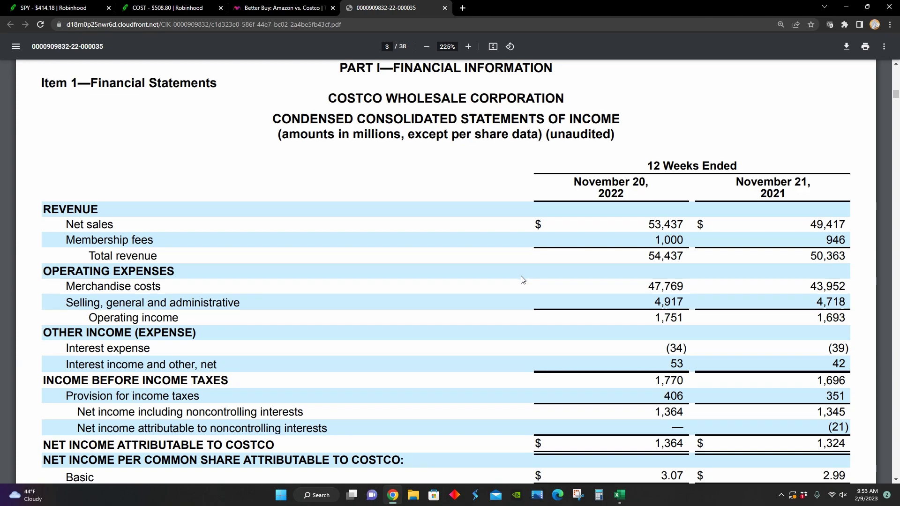
scroll(down, 3)
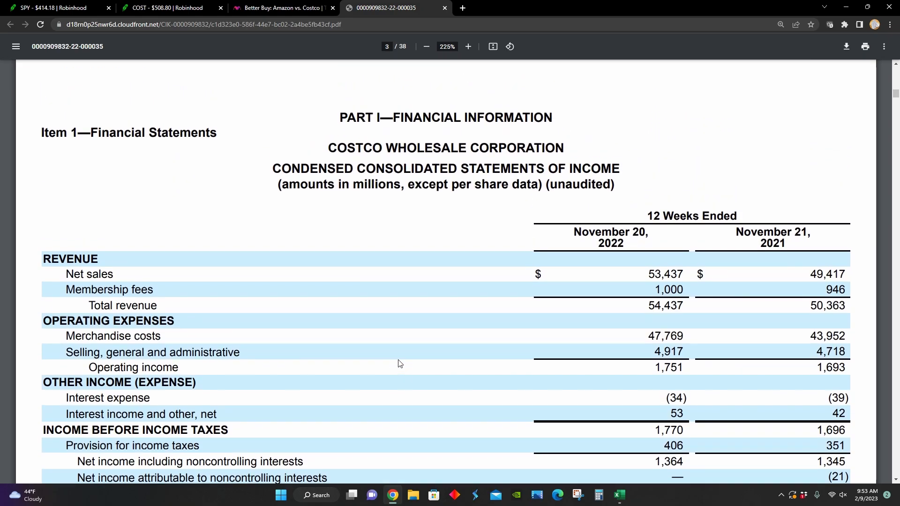
scroll(down, 3)
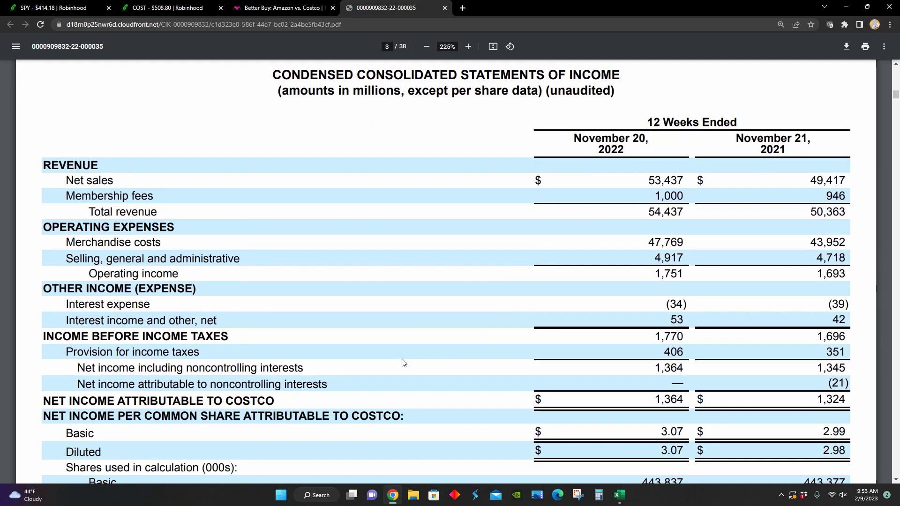
scroll(down, 3)
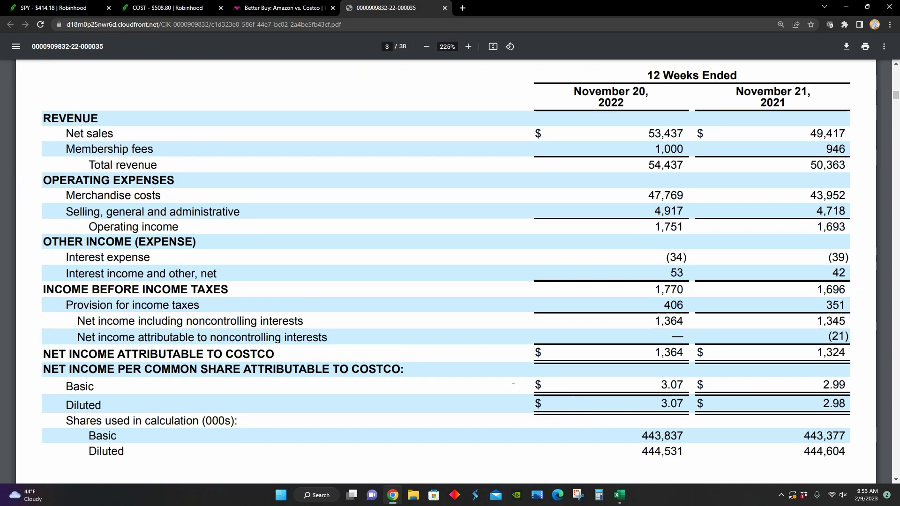
scroll(down, 3)
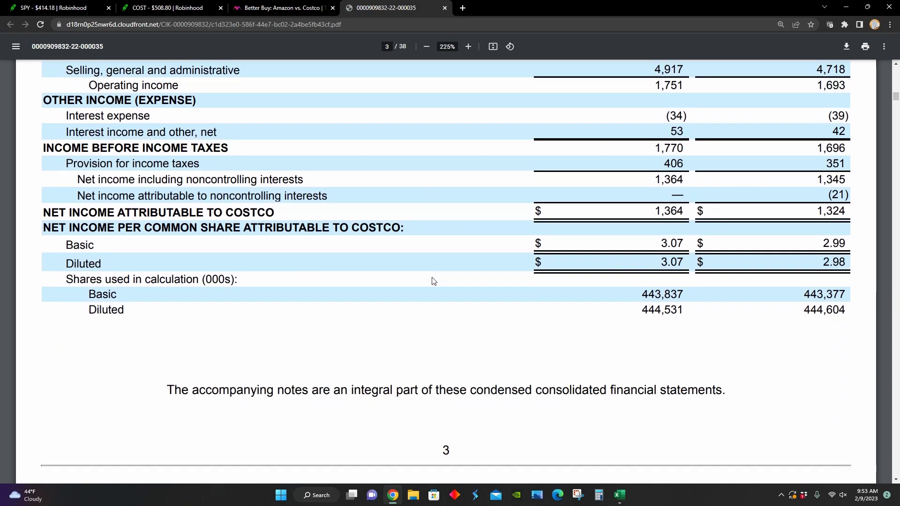
scroll(down, 3)
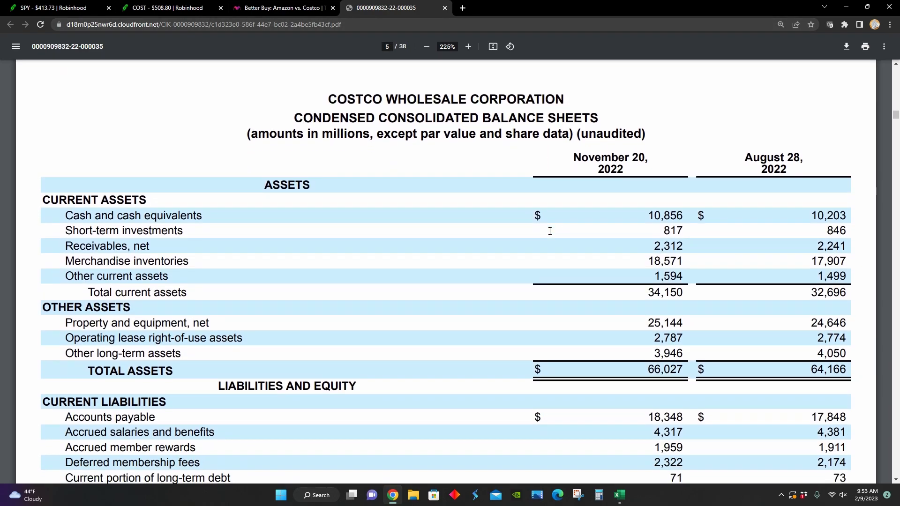
- Read the balance sheet down to total liabilities and equity of $66,027 million
scroll(down, 3)
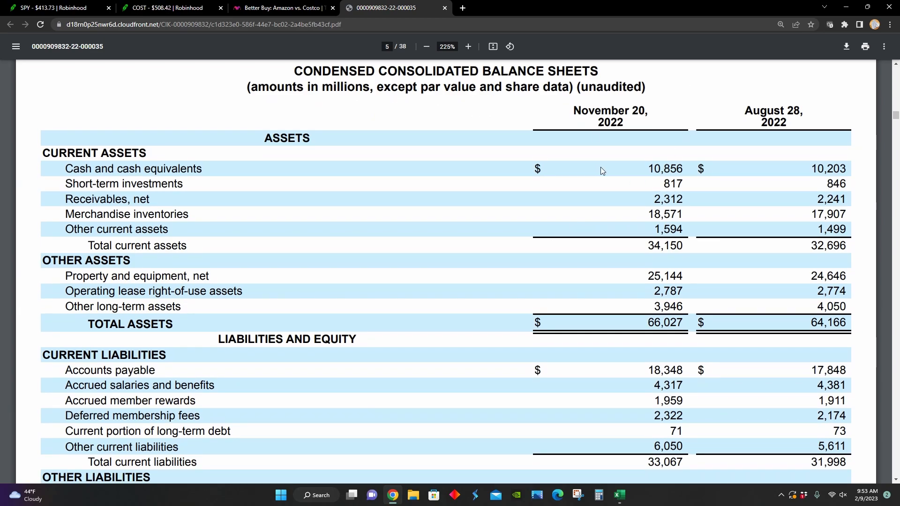
mouse_move(580, 129)
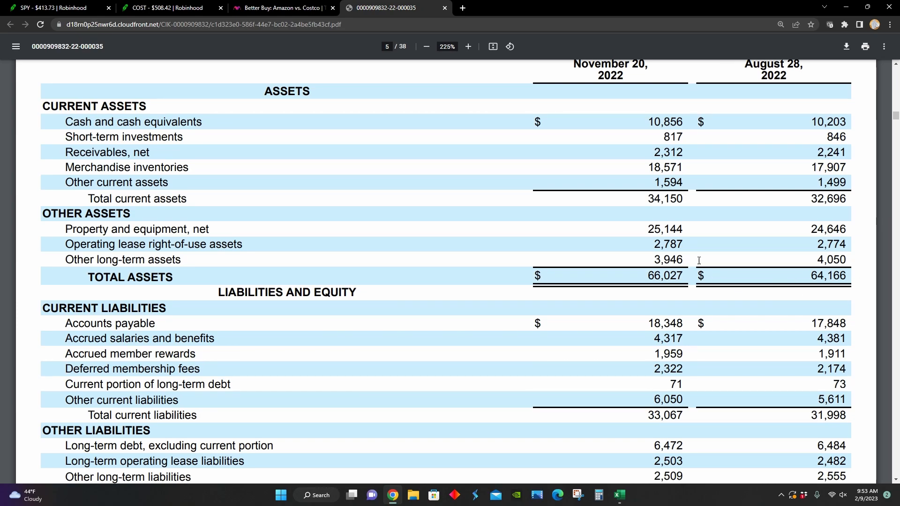
scroll(down, 3)
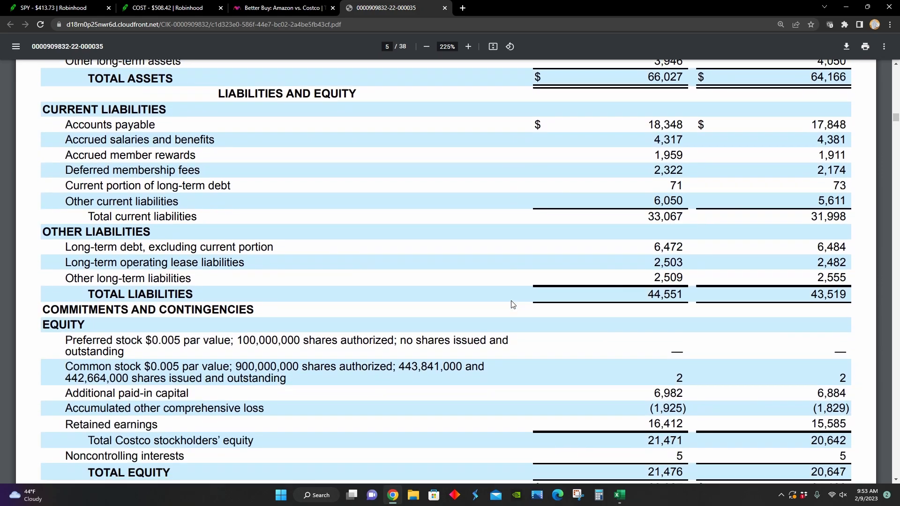
scroll(down, 3)
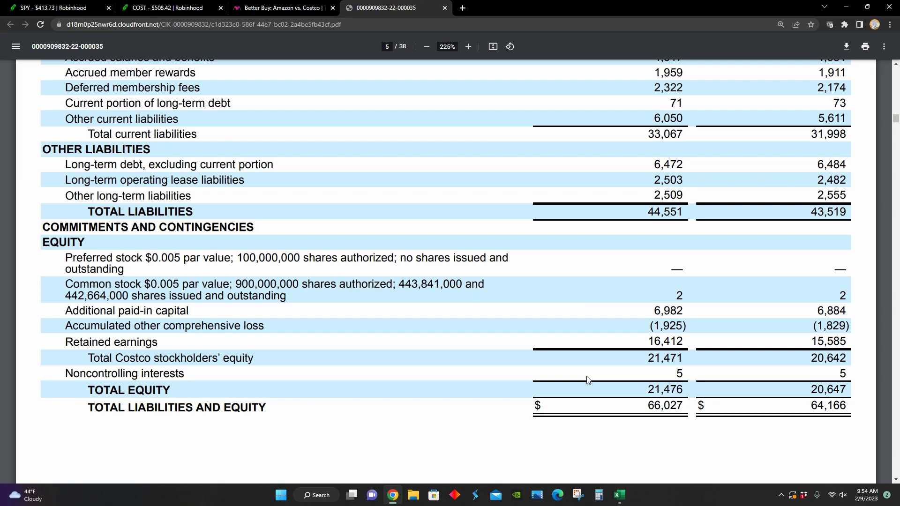
mouse_move(631, 227)
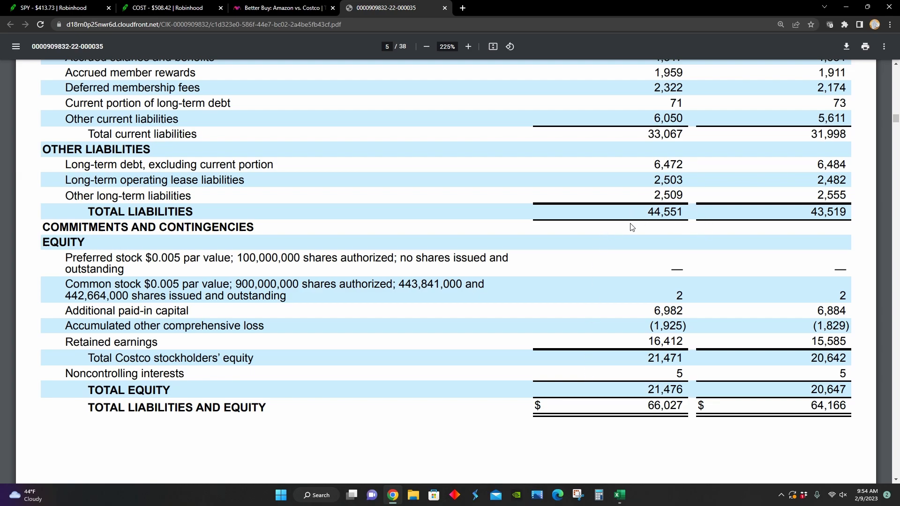
mouse_move(614, 434)
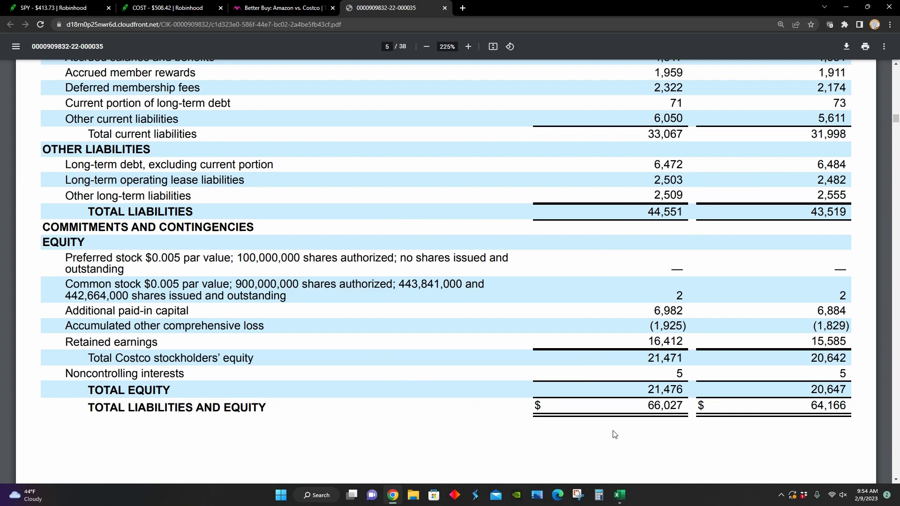
mouse_move(306, 392)
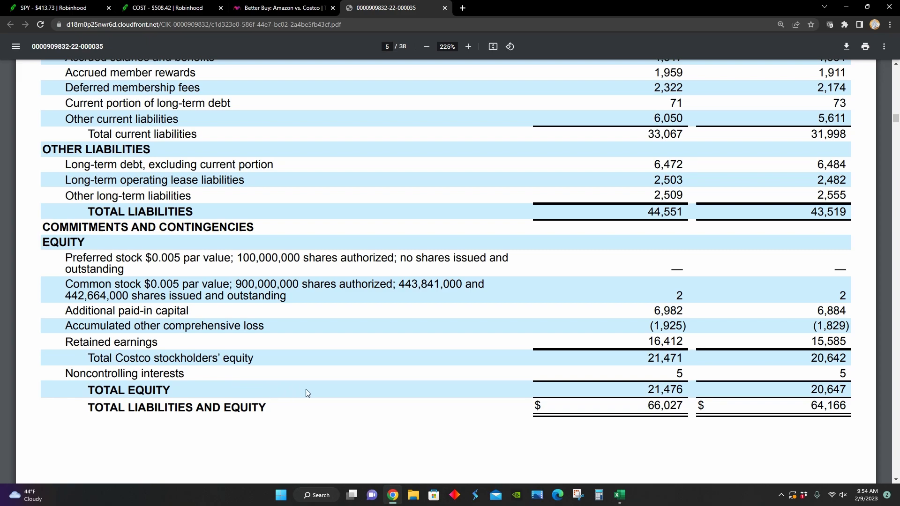
mouse_move(123, 348)
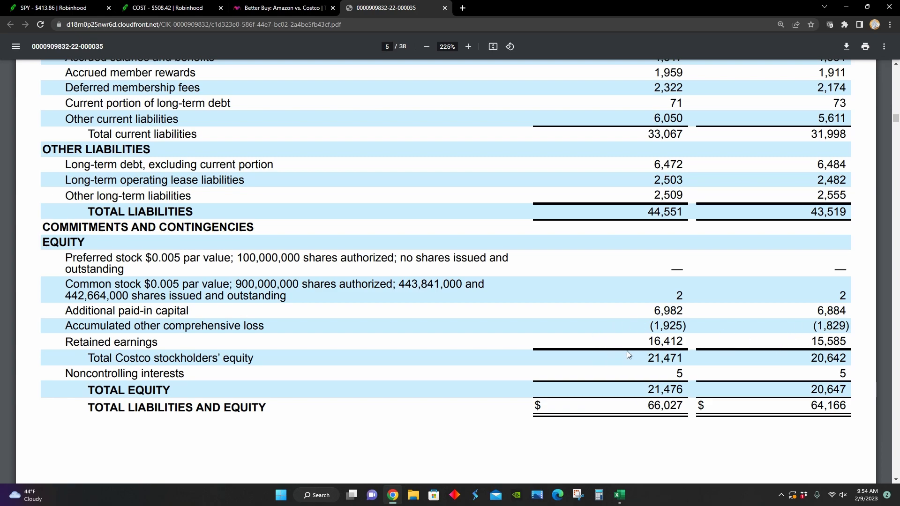
mouse_move(436, 358)
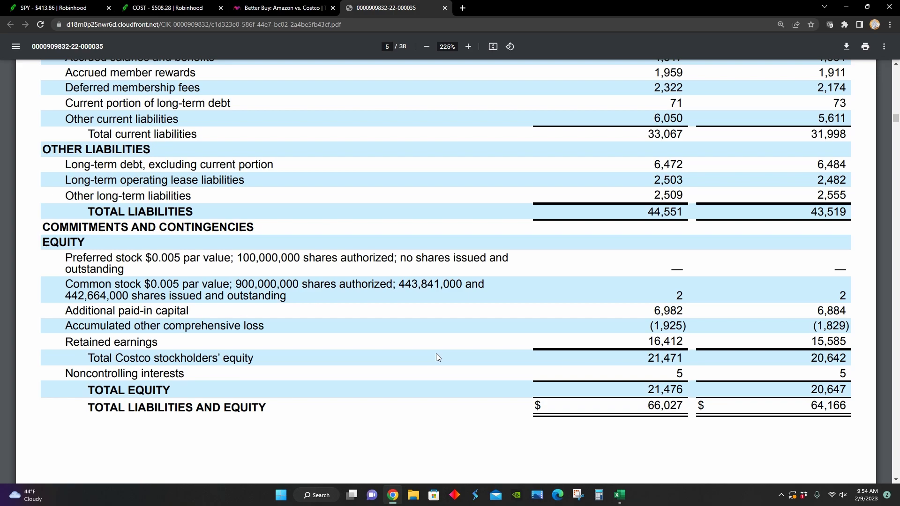
mouse_move(486, 342)
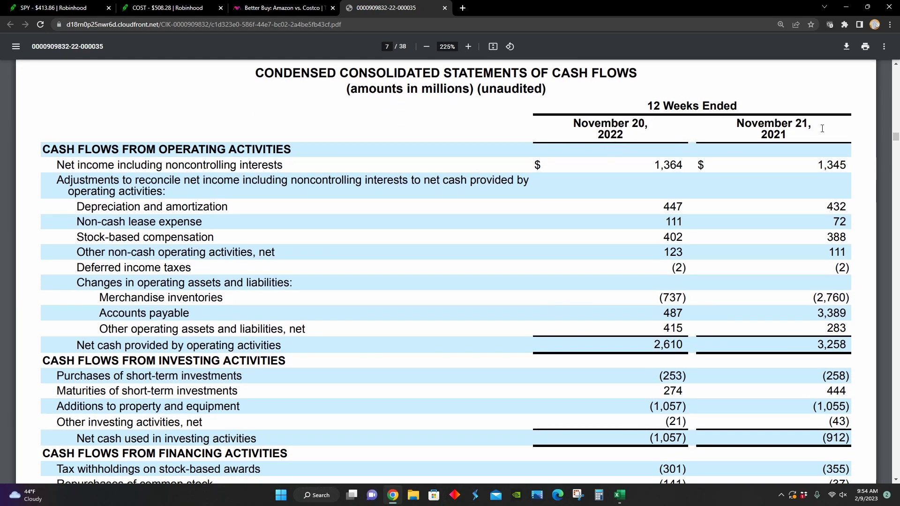
scroll(down, 3)
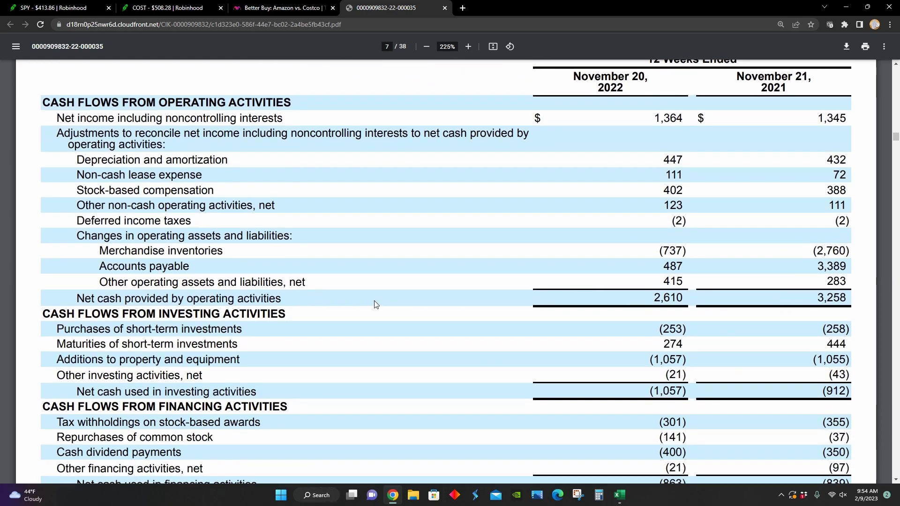
mouse_move(416, 313)
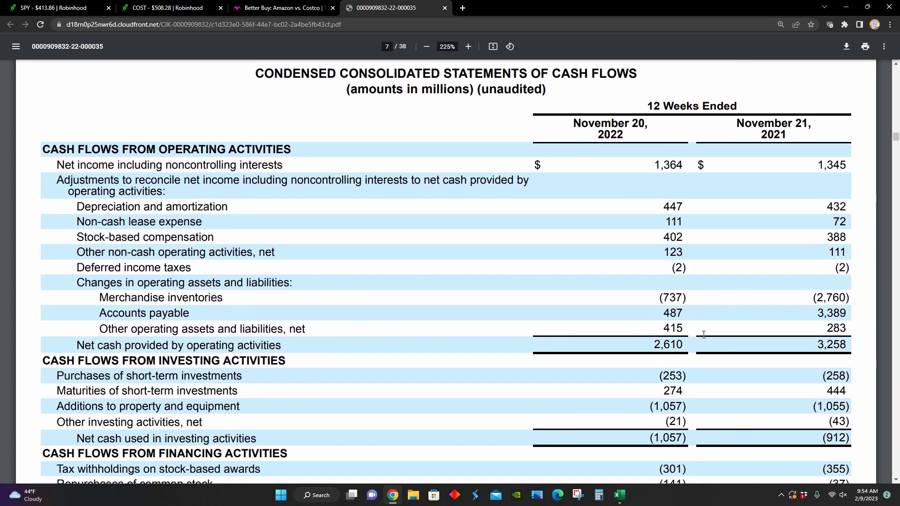
mouse_move(784, 360)
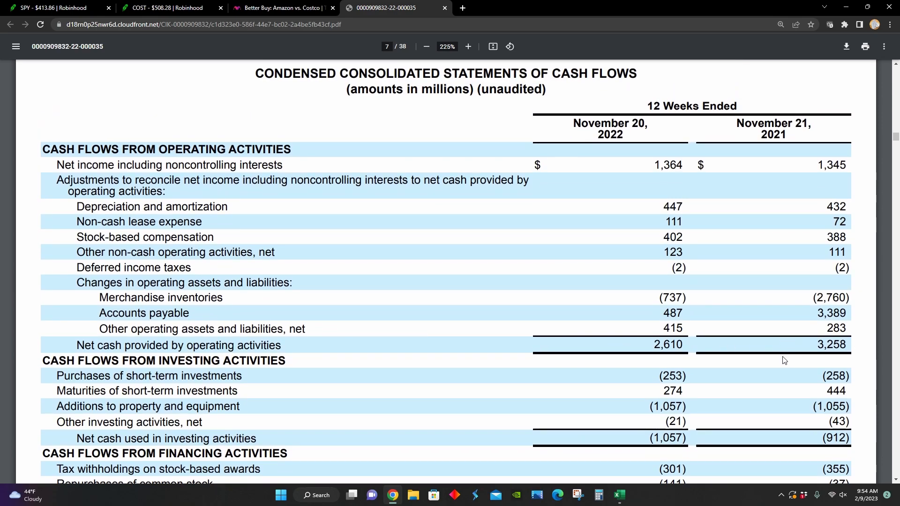
scroll(down, 3)
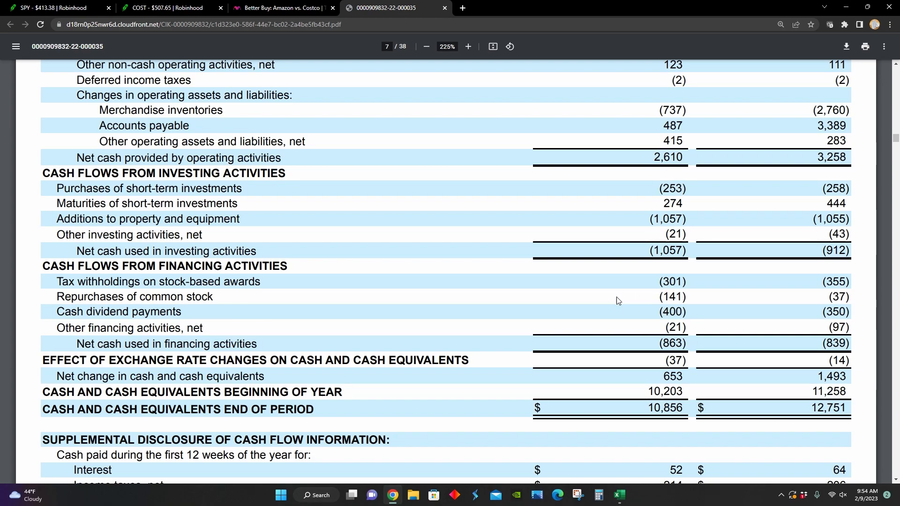
mouse_move(209, 317)
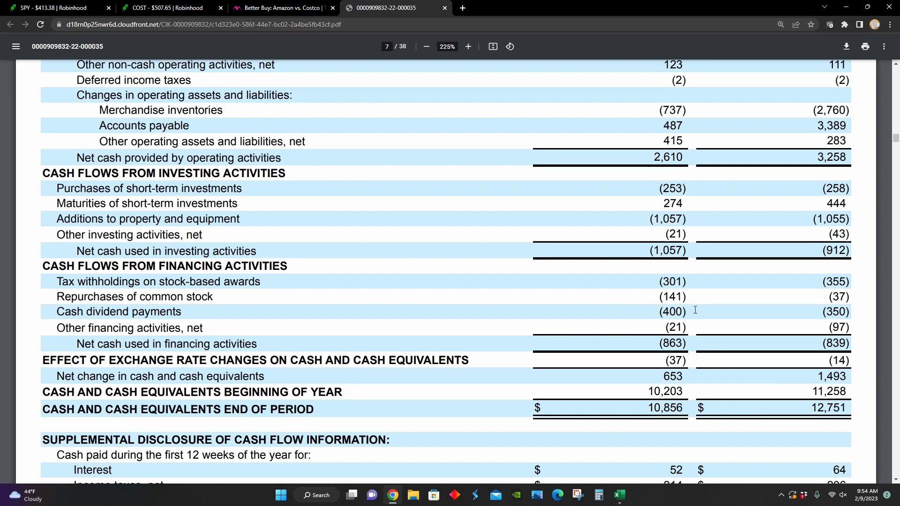
mouse_move(797, 297)
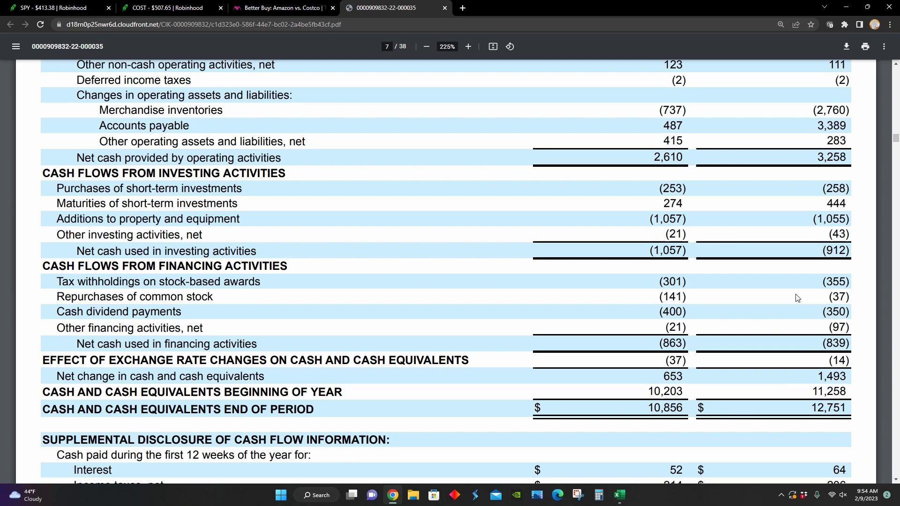
mouse_move(580, 304)
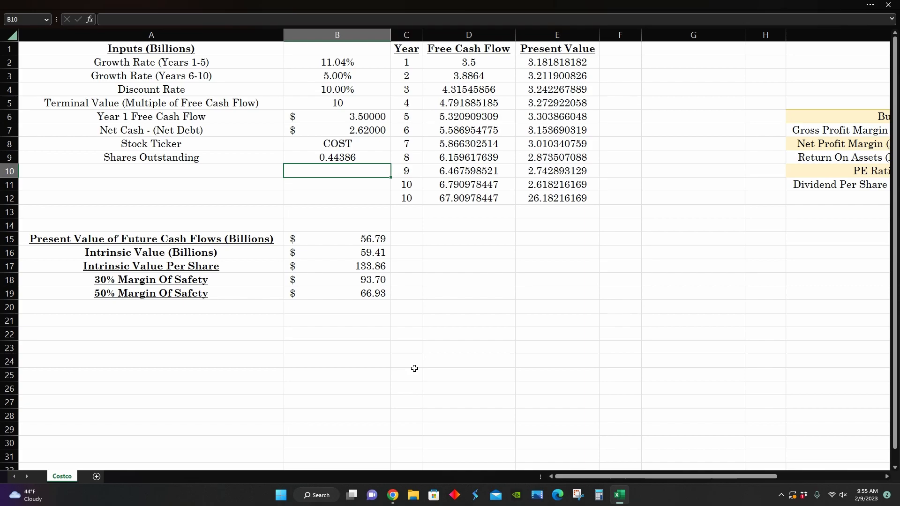
mouse_move(360, 84)
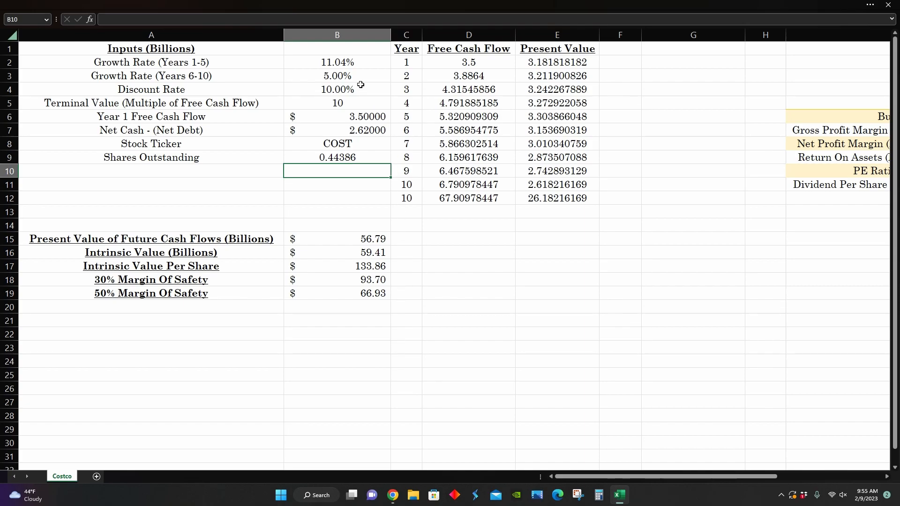
- Check the DCF's growth rate, Year 1 free cash flow, net cash and shares outstanding, then return to Chrome
click(337, 62)
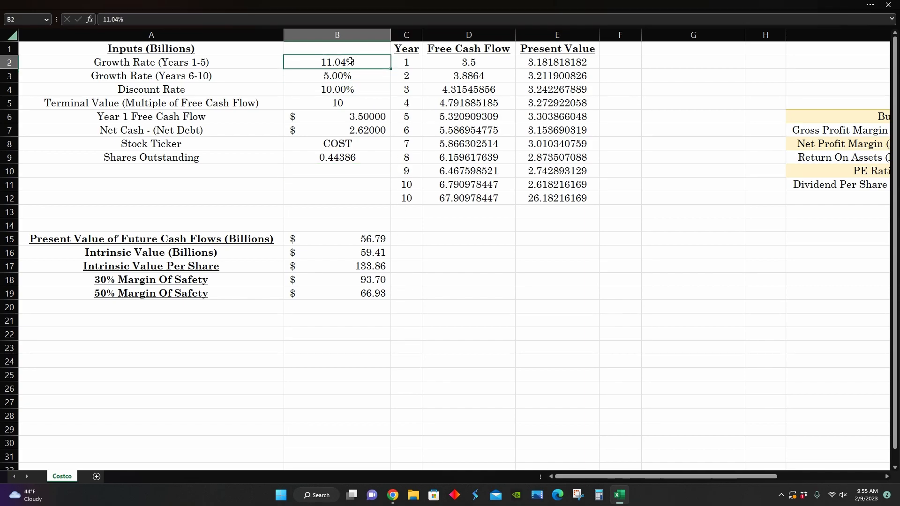
mouse_move(372, 64)
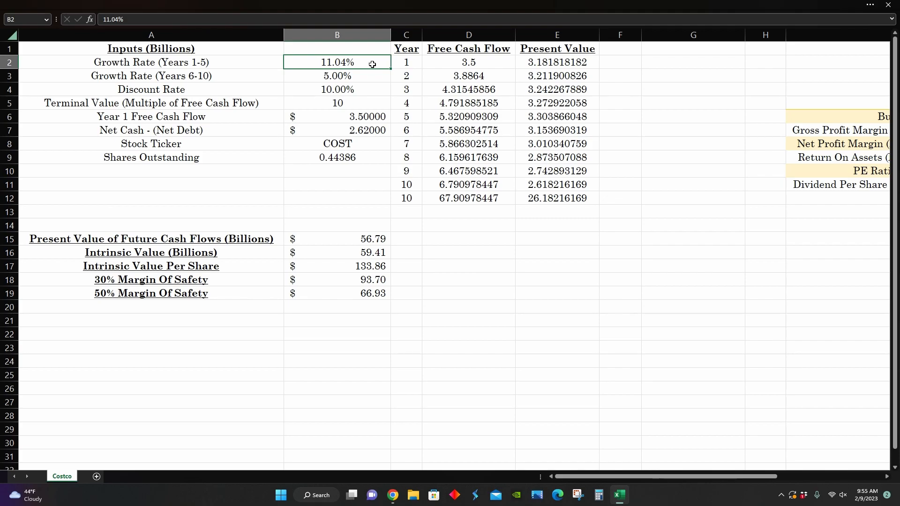
mouse_move(359, 108)
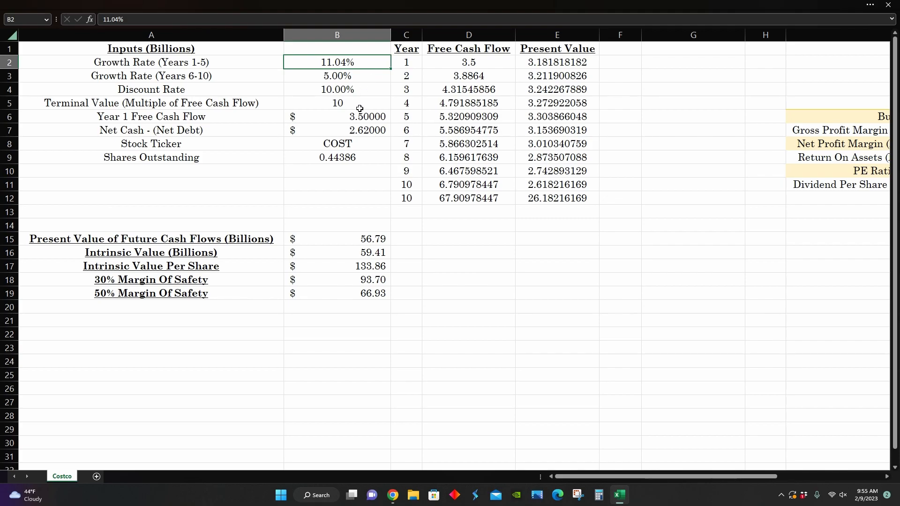
click(337, 116)
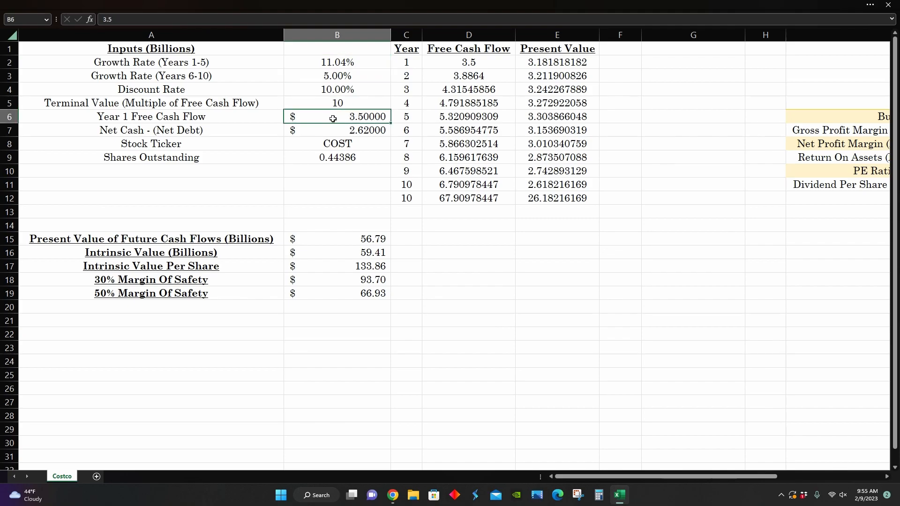
click(337, 130)
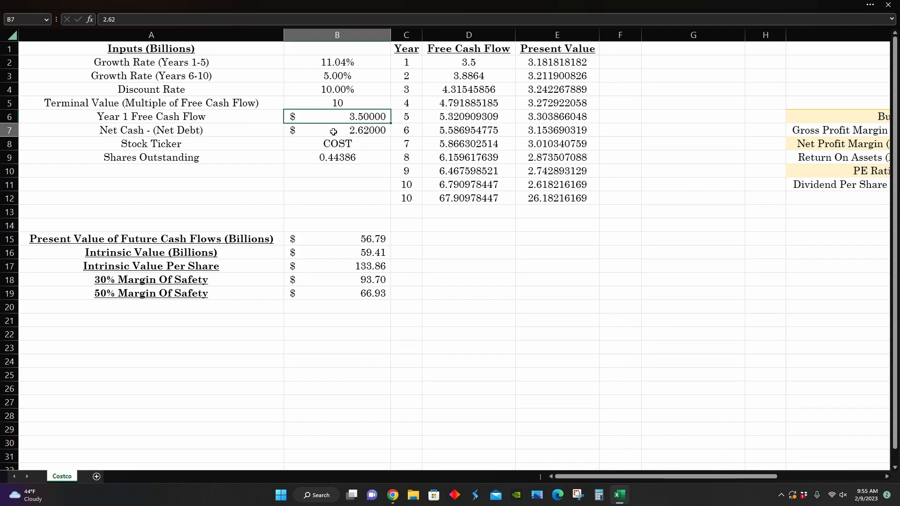
click(337, 130)
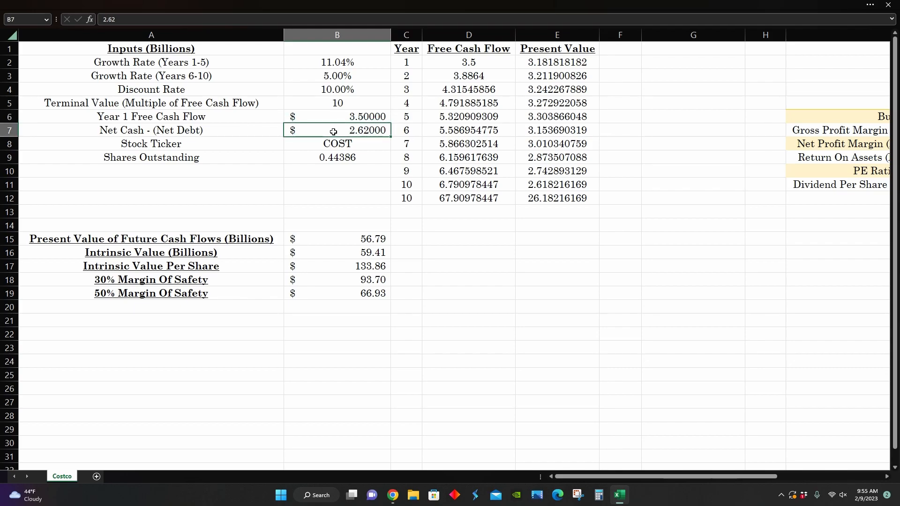
click(337, 157)
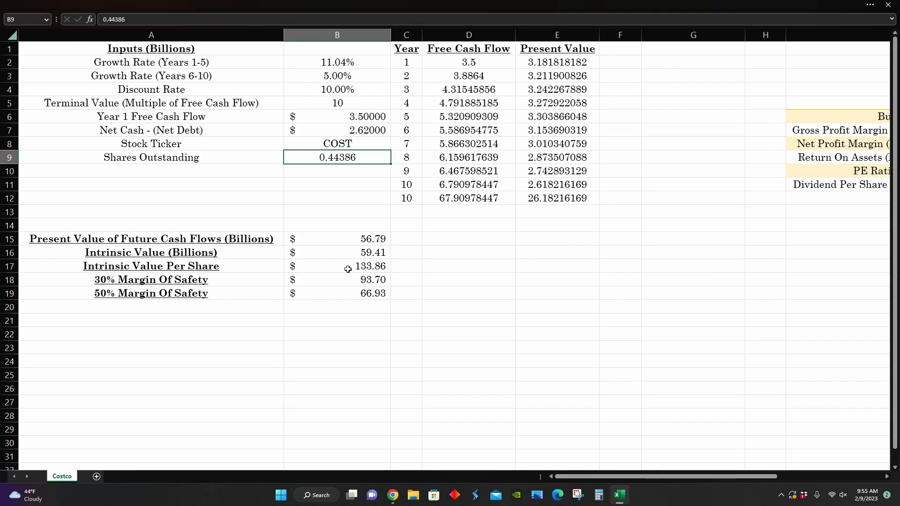
click(337, 265)
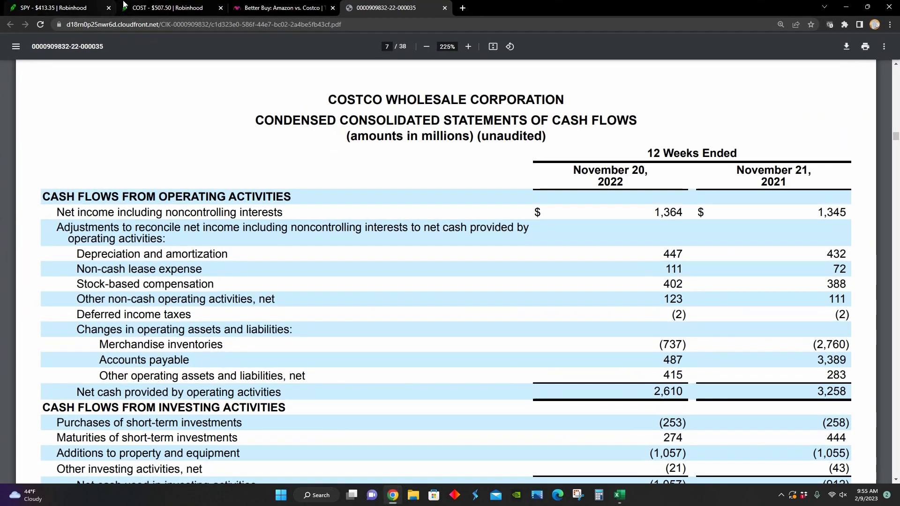
- View Costco's $507.59 Robinhood price and five-year chart, then return to the valuation spreadsheet
click(166, 7)
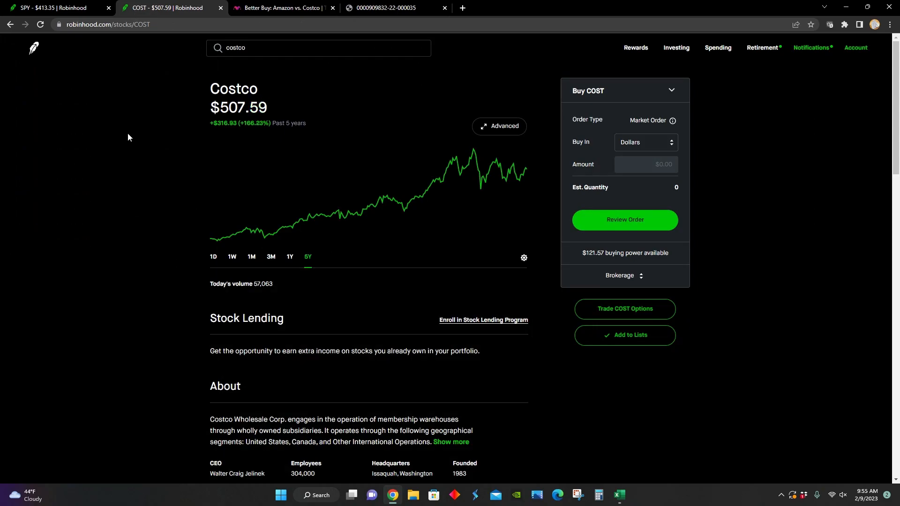
mouse_move(116, 138)
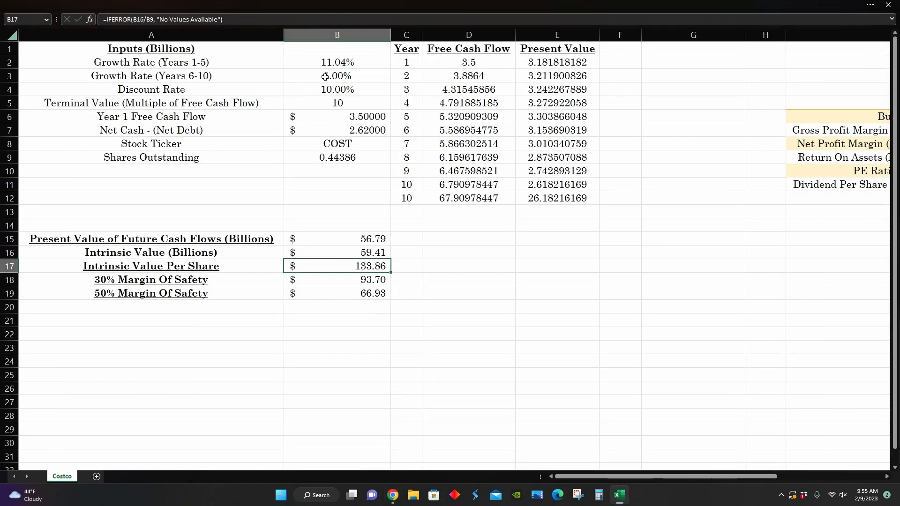
mouse_move(242, 133)
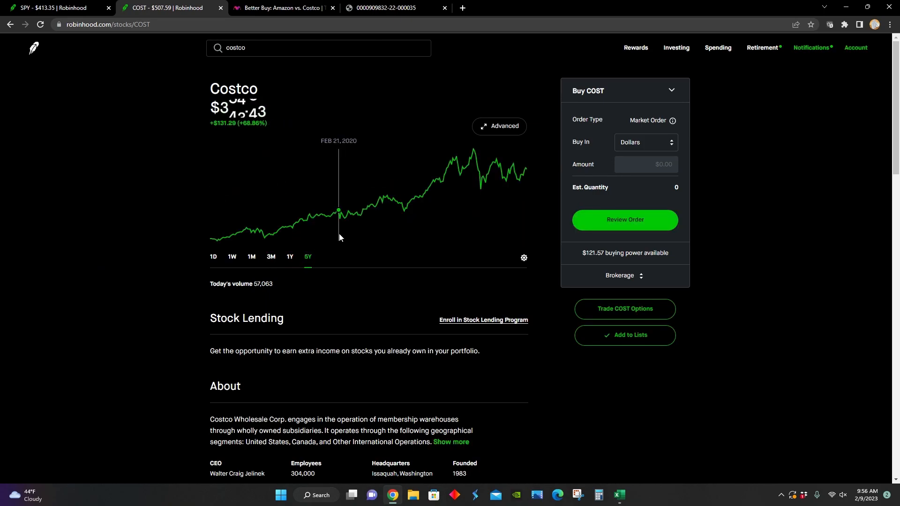
mouse_move(263, 232)
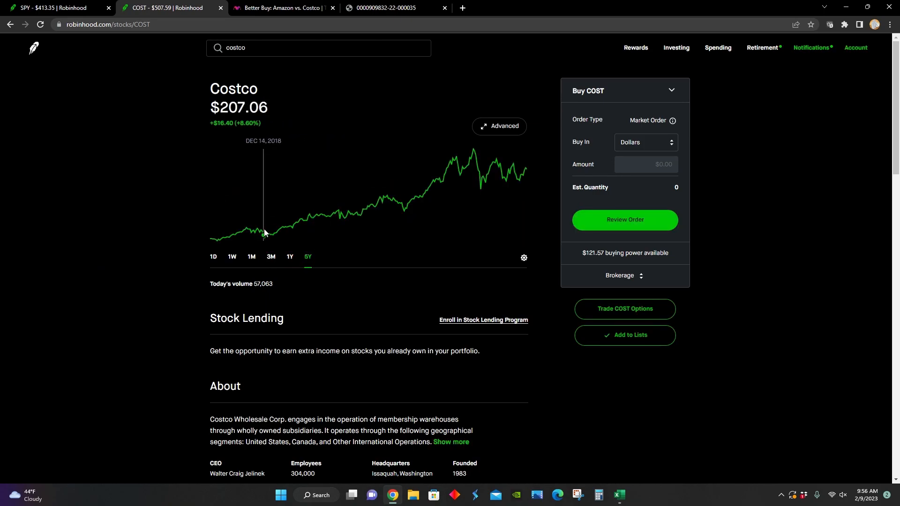
mouse_move(167, 200)
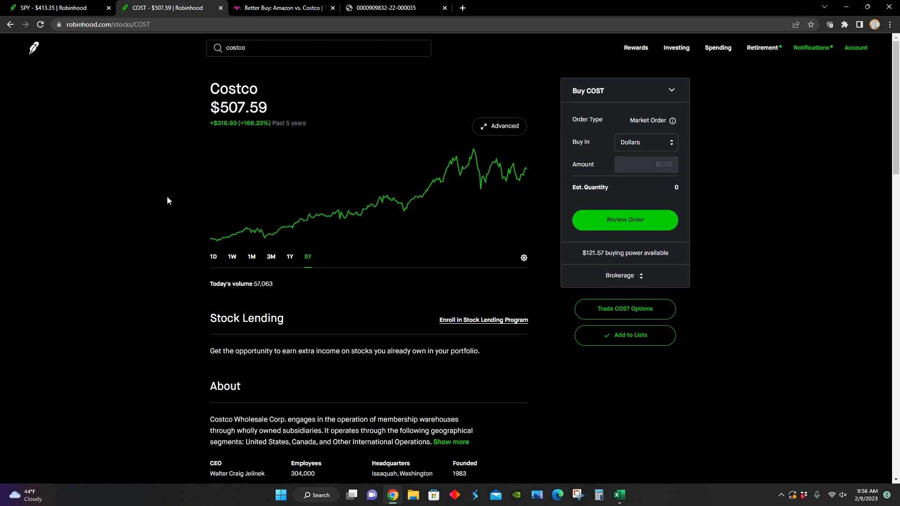
mouse_move(219, 193)
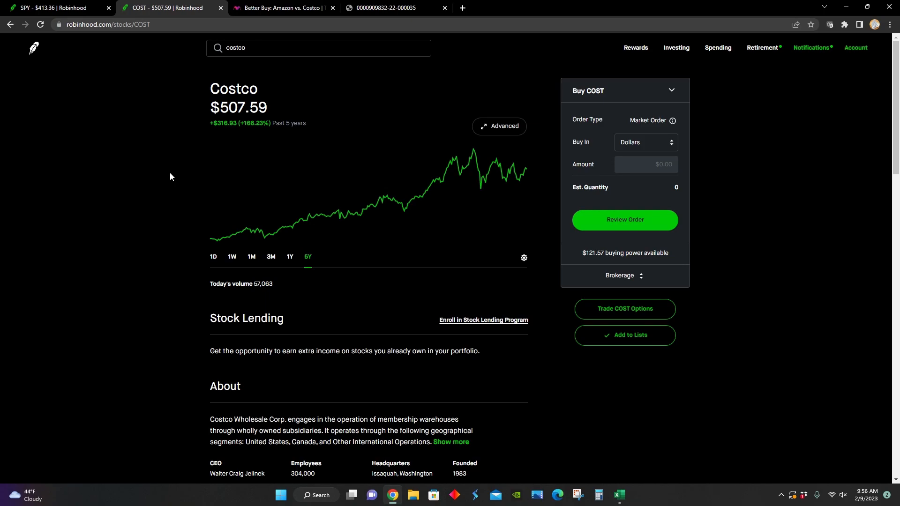
mouse_move(186, 413)
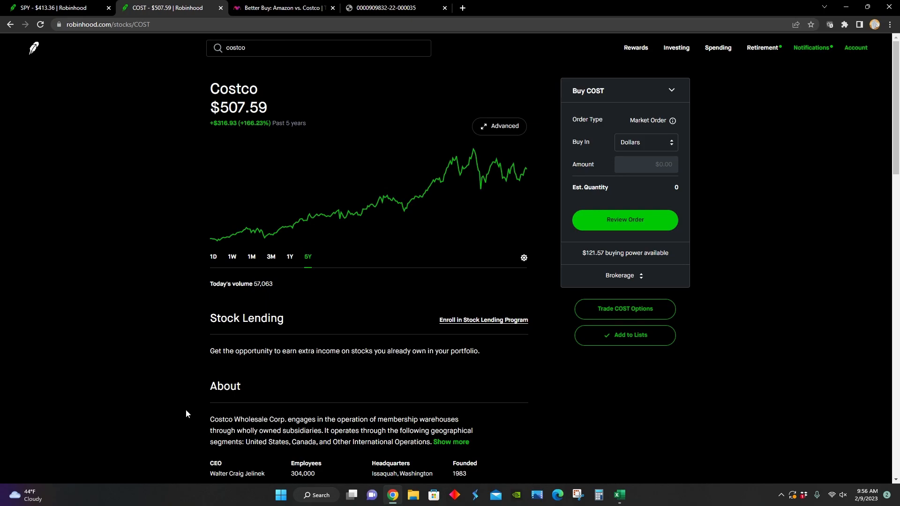
click(618, 494)
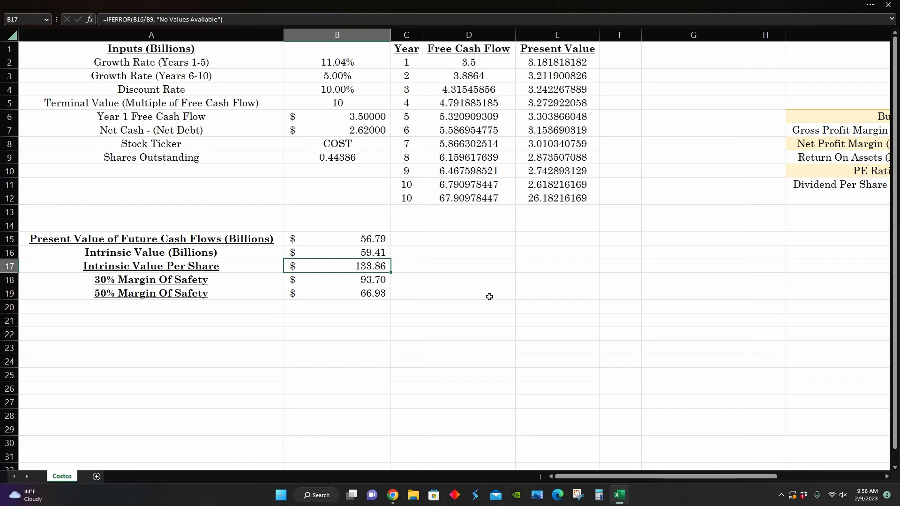
mouse_move(350, 180)
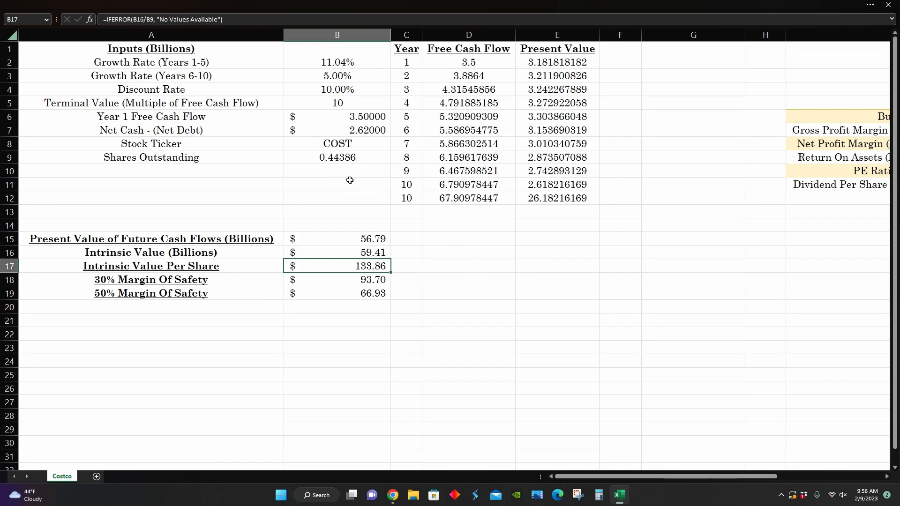
mouse_move(399, 229)
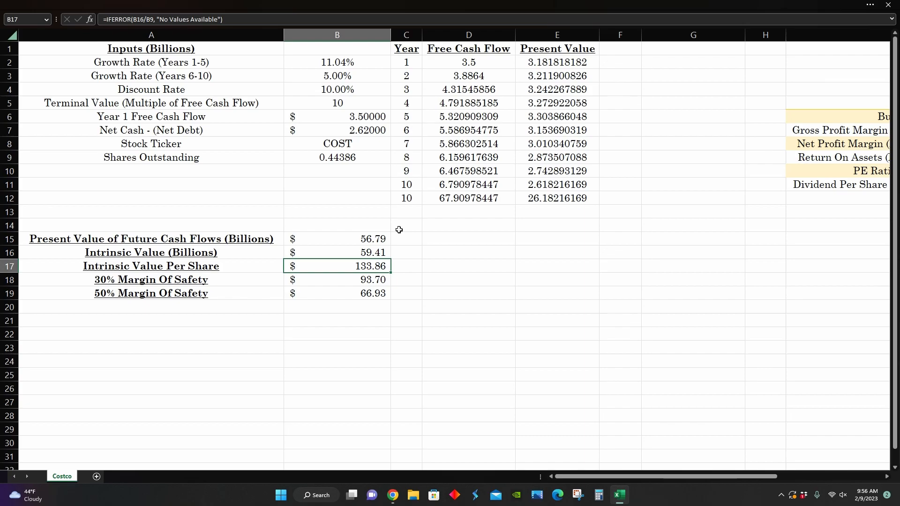
mouse_move(407, 246)
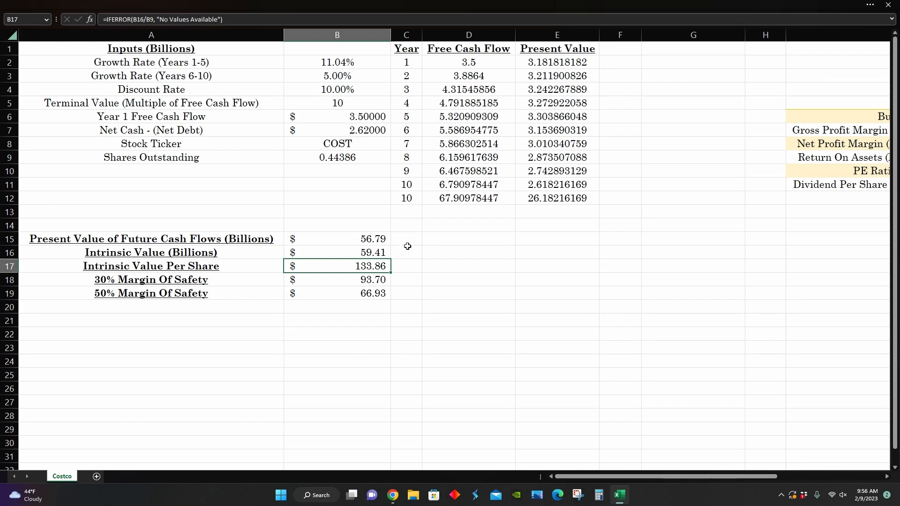
mouse_move(408, 253)
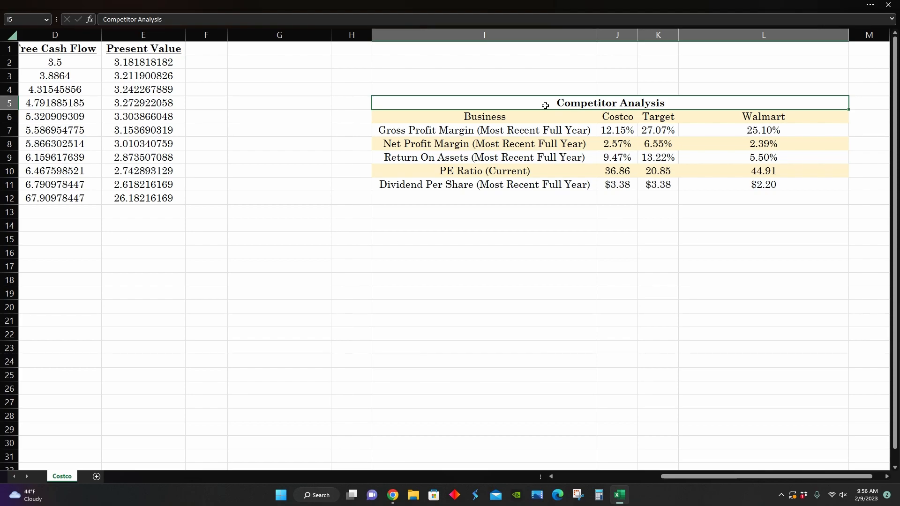
- Review the gross margin, net margin and ROA rows, then Costco's PE ratio and $3.38 dividend
click(484, 130)
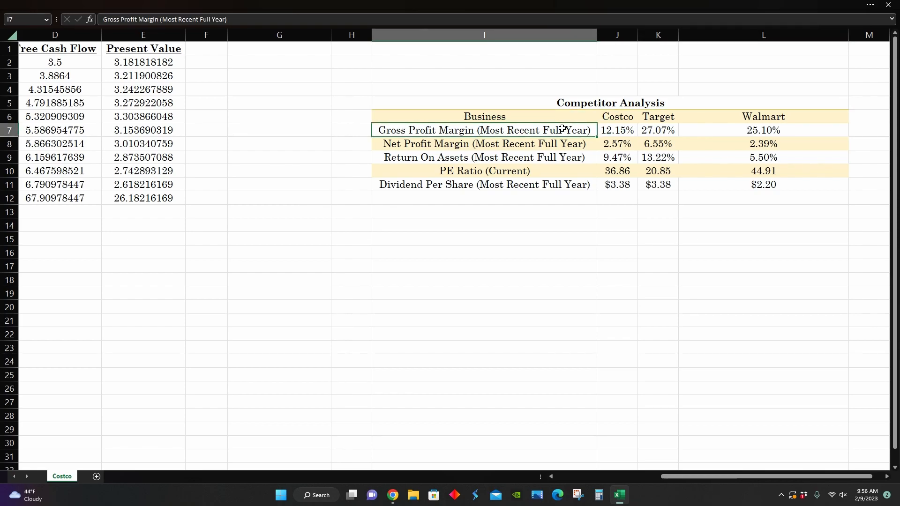
mouse_move(730, 128)
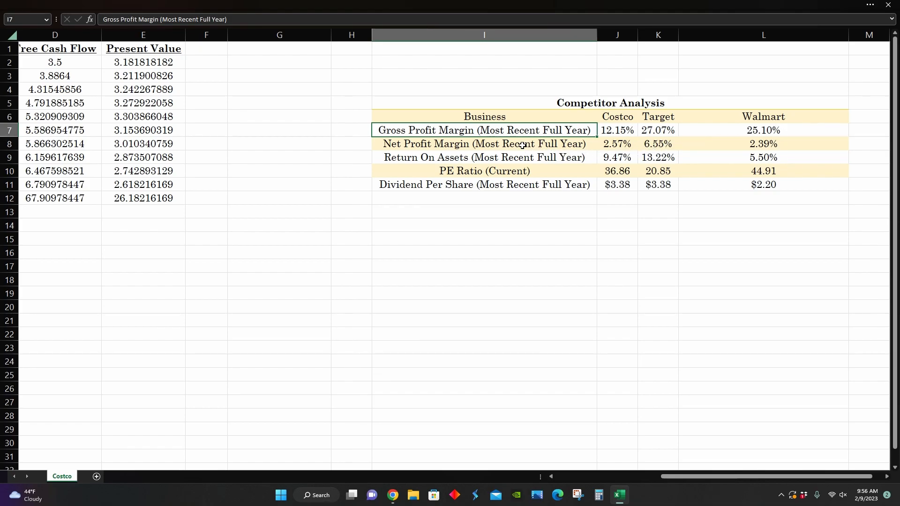
click(484, 143)
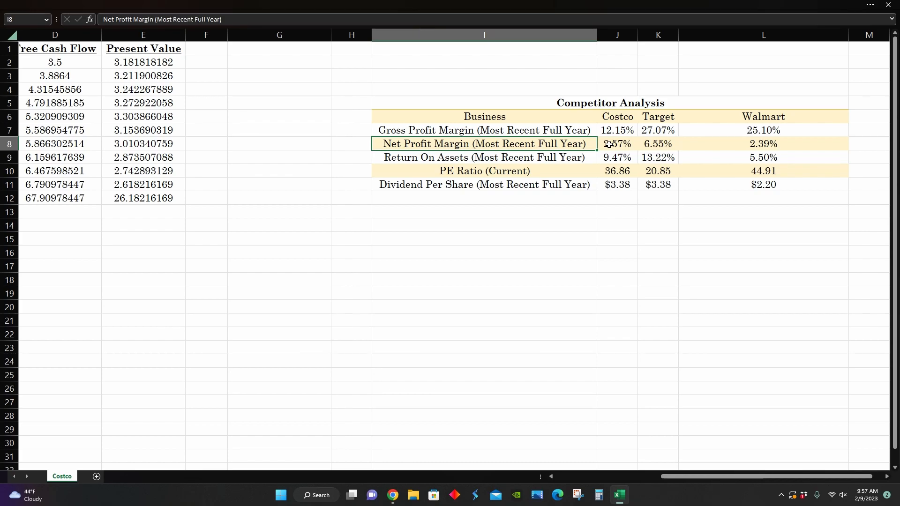
mouse_move(670, 165)
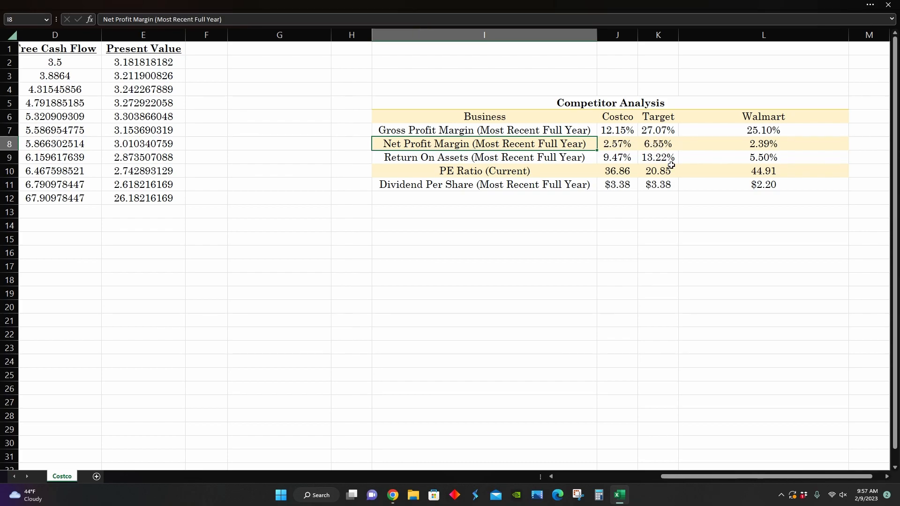
click(484, 158)
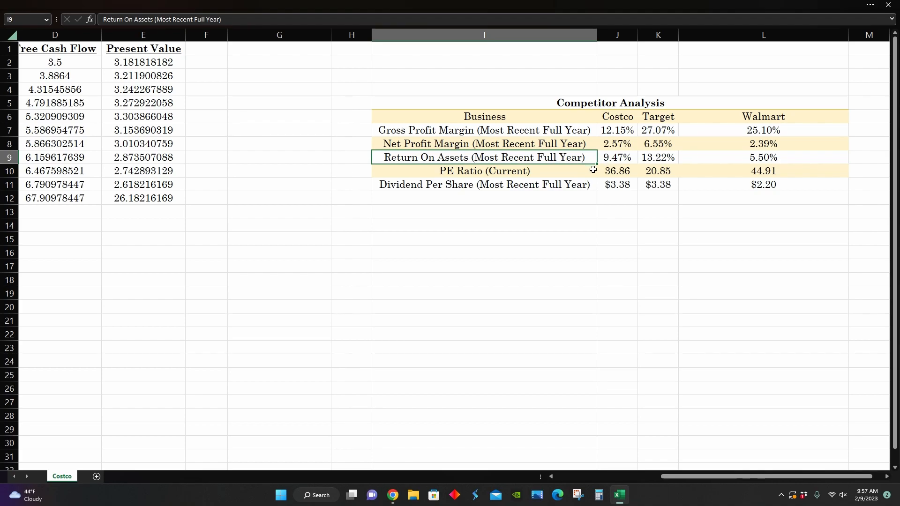
click(616, 170)
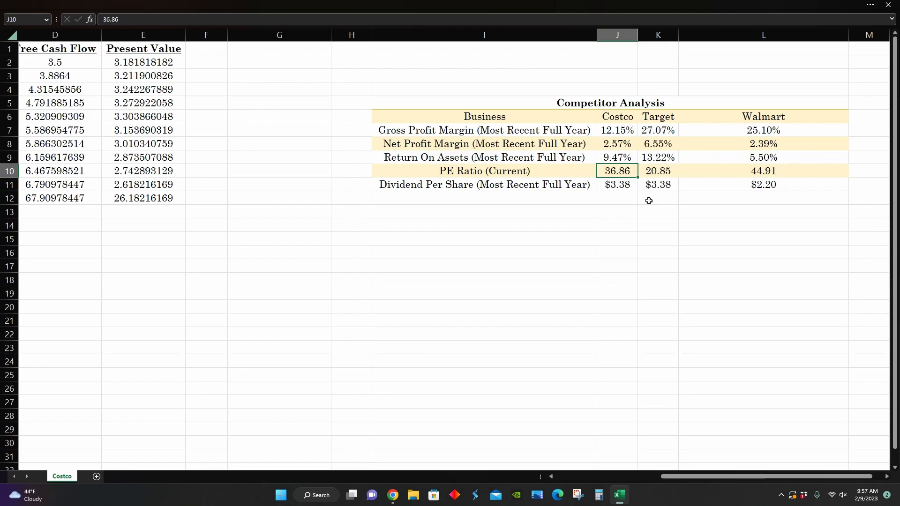
mouse_move(778, 168)
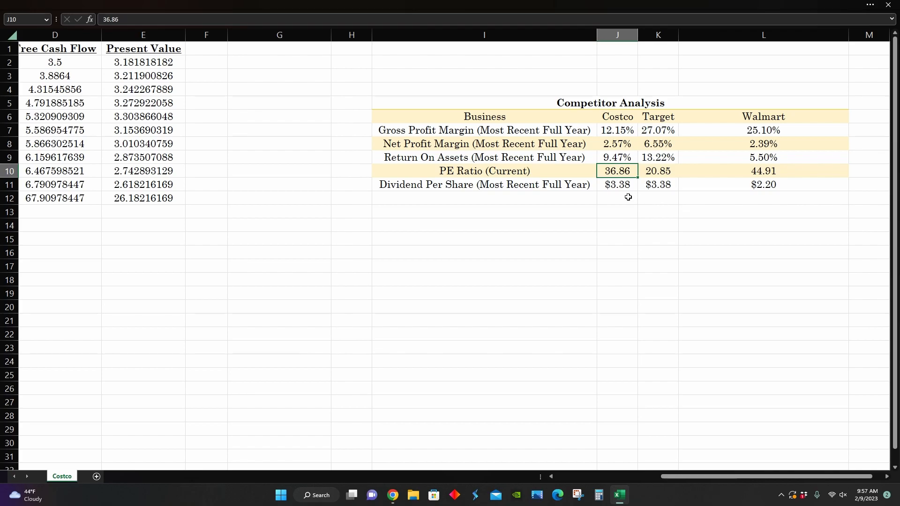
click(616, 184)
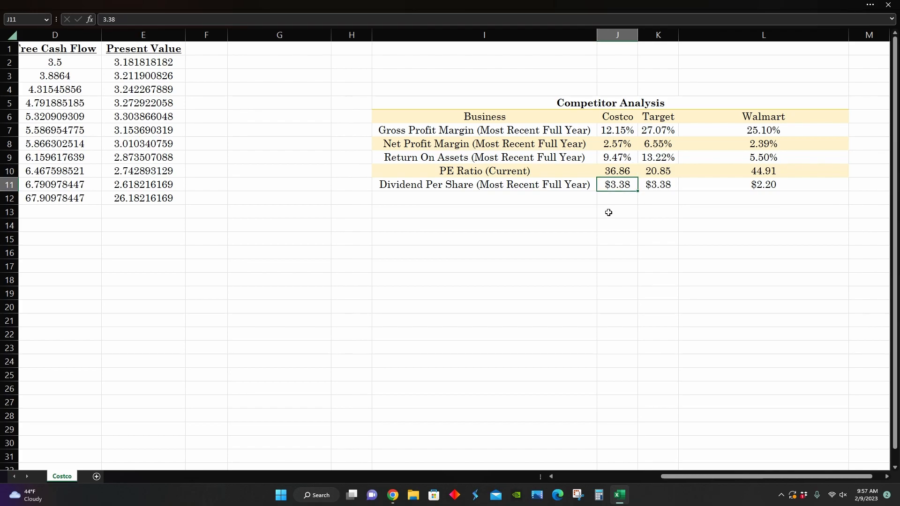
mouse_move(631, 201)
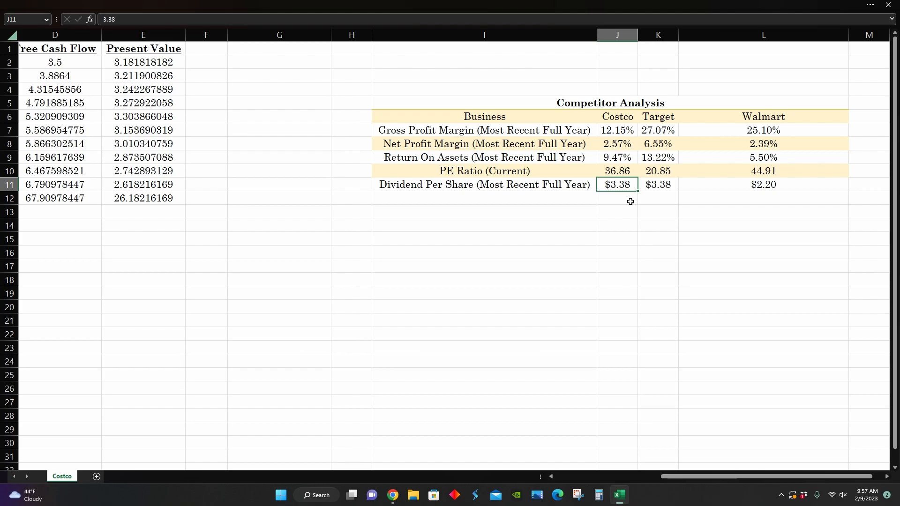
mouse_move(632, 200)
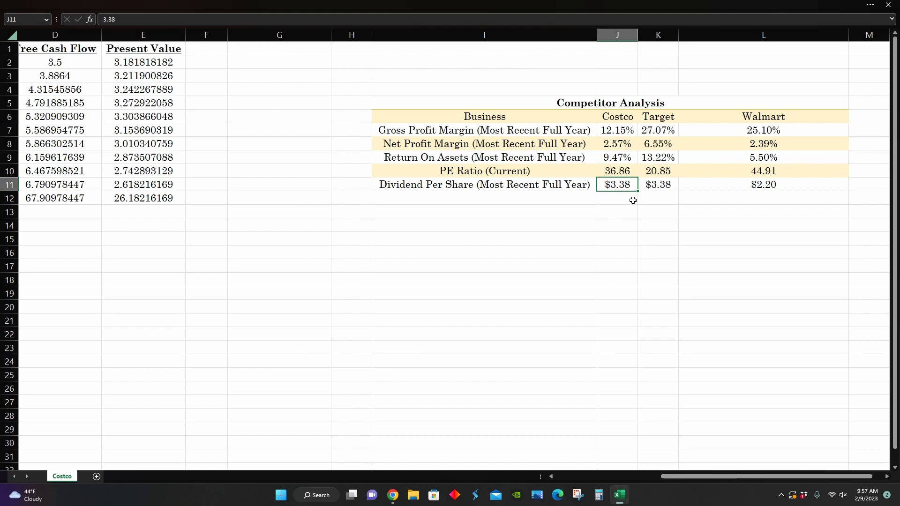
mouse_move(638, 143)
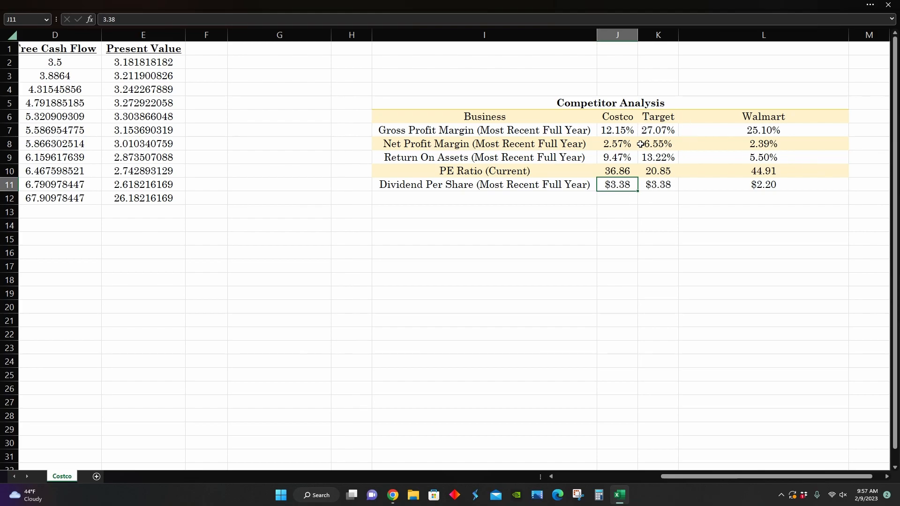
mouse_move(643, 163)
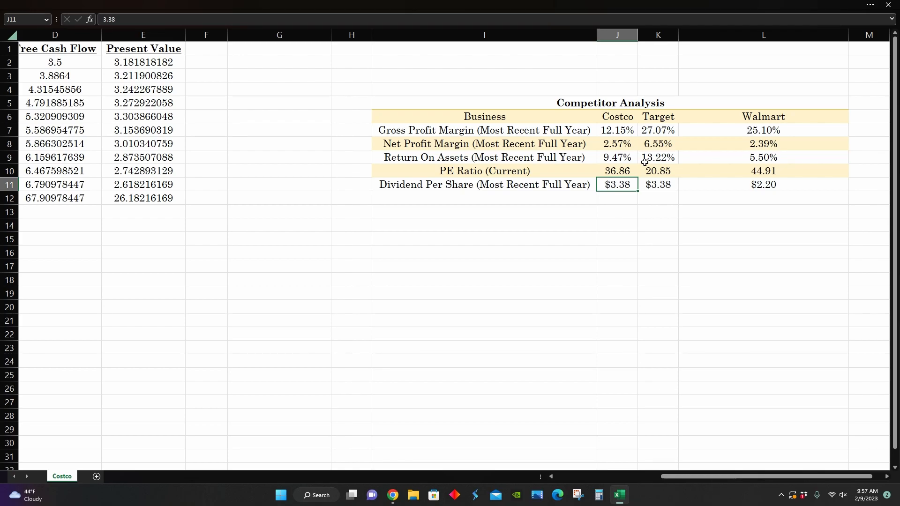
mouse_move(668, 134)
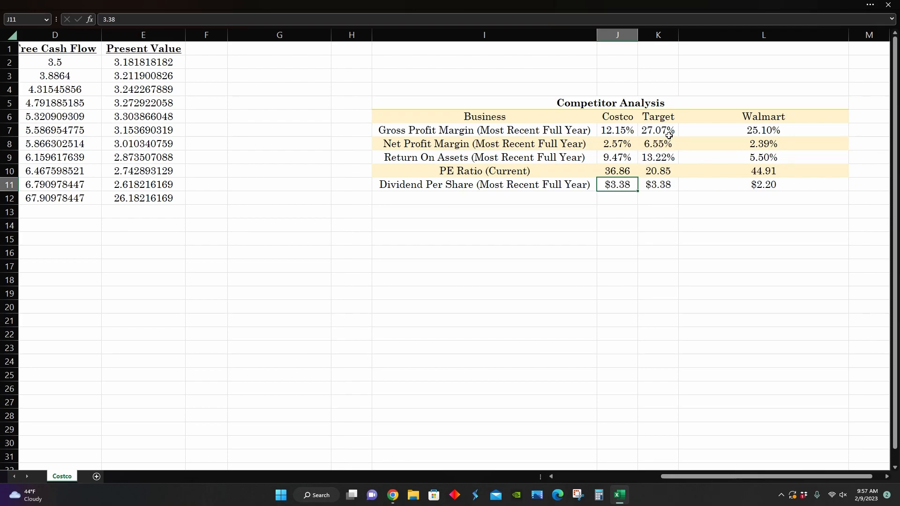
mouse_move(666, 157)
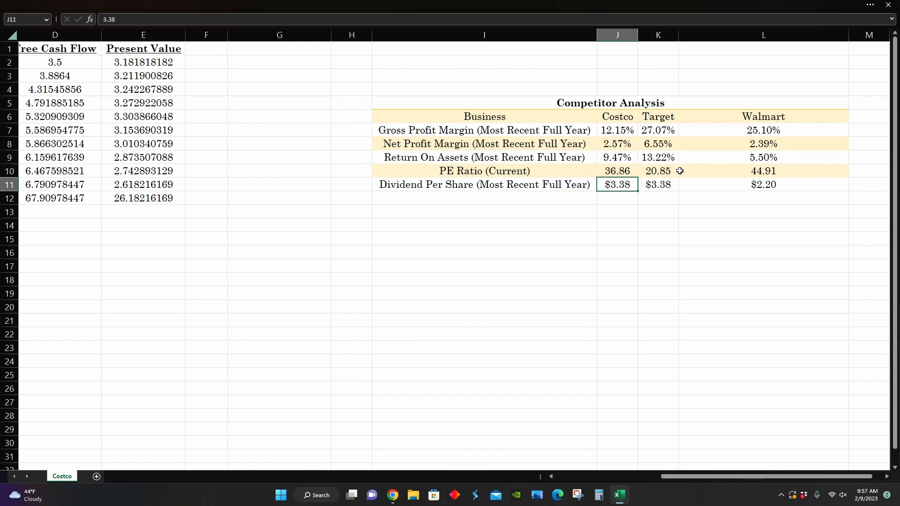
mouse_move(665, 190)
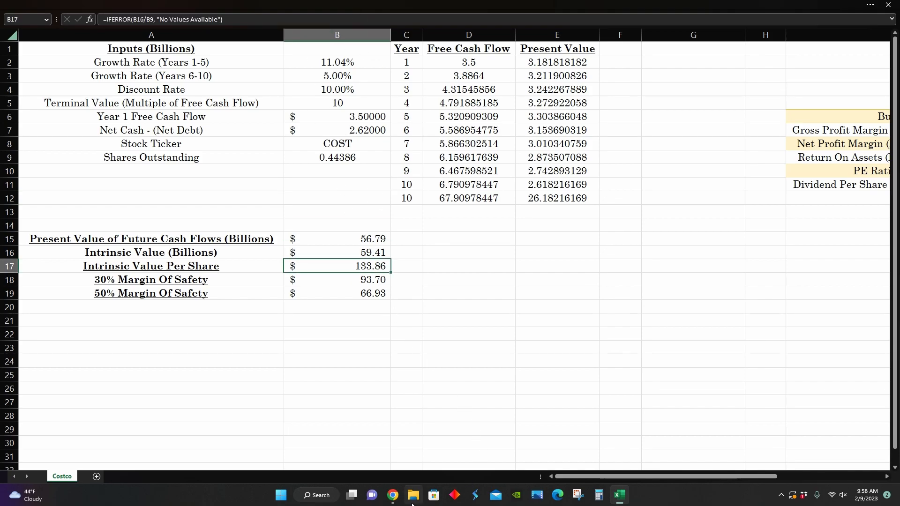
- View the SPY Robinhood page at $413.80, then return to Costco's $507.88 page
click(392, 495)
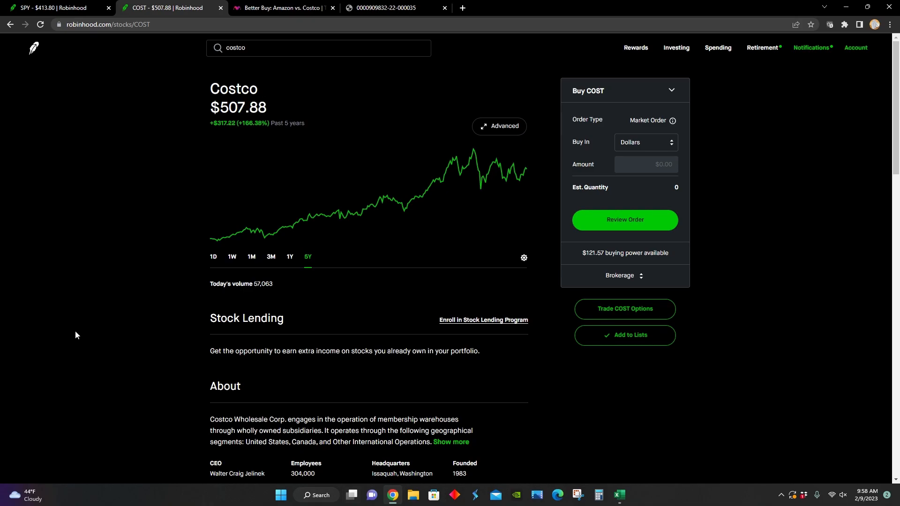
click(54, 7)
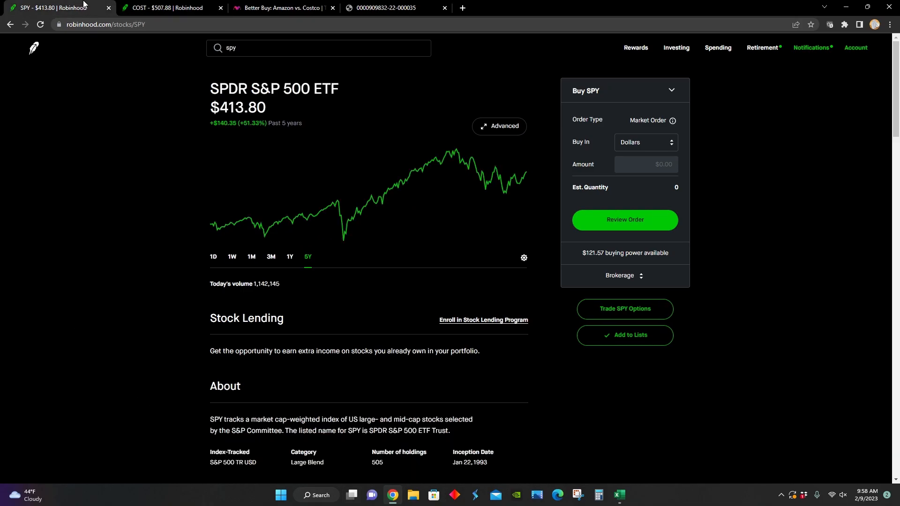
click(166, 8)
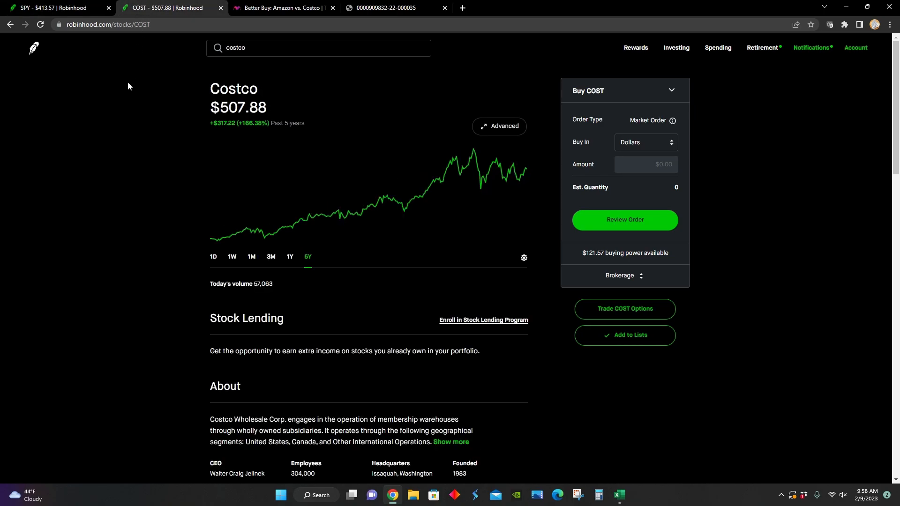